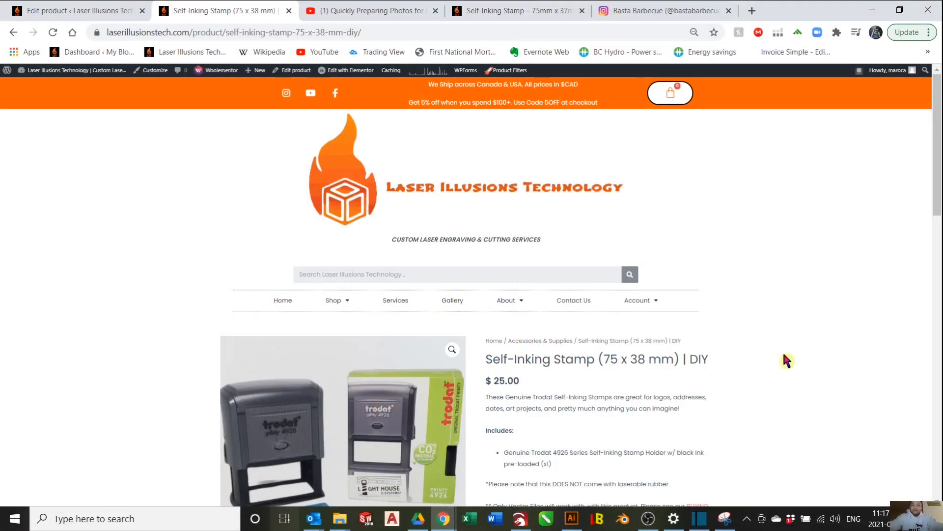
{"action": "mouse_move", "coordinate": [803, 361]}
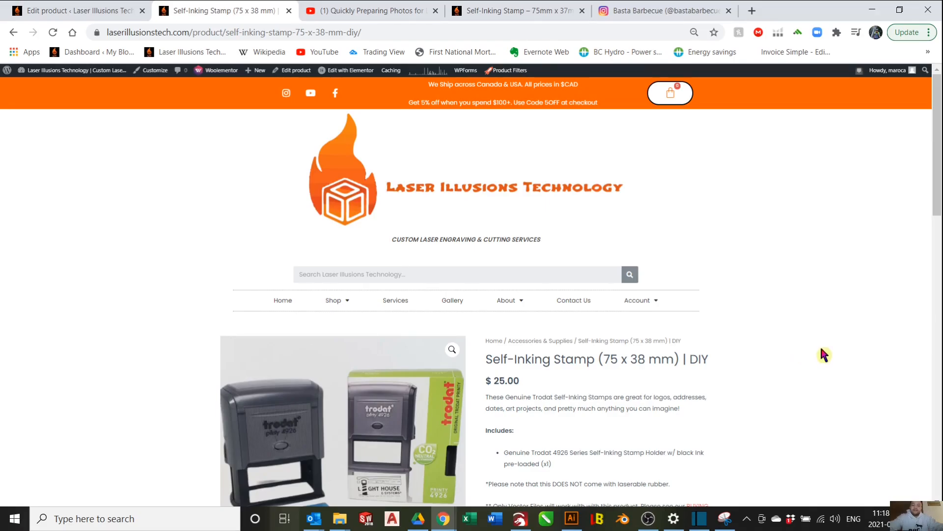
{"action": "mouse_move", "coordinate": [842, 314]}
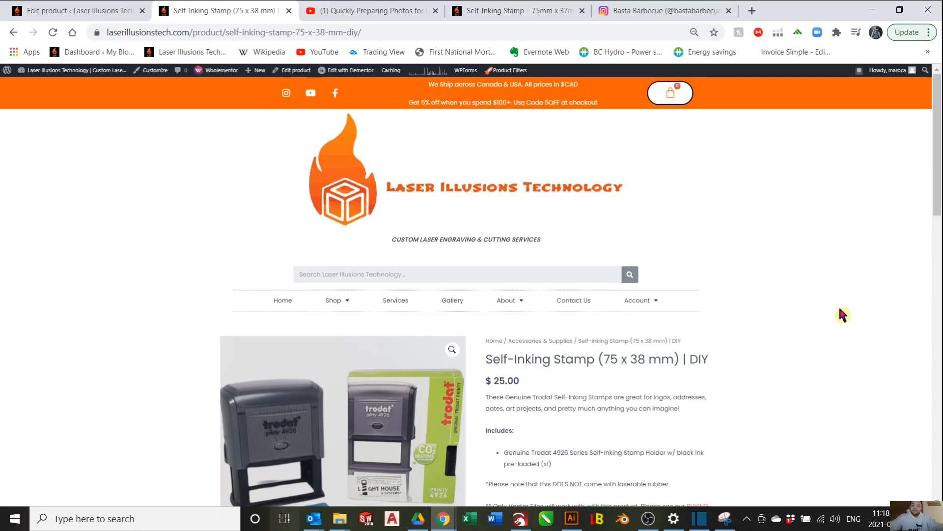
{"action": "mouse_move", "coordinate": [839, 293]}
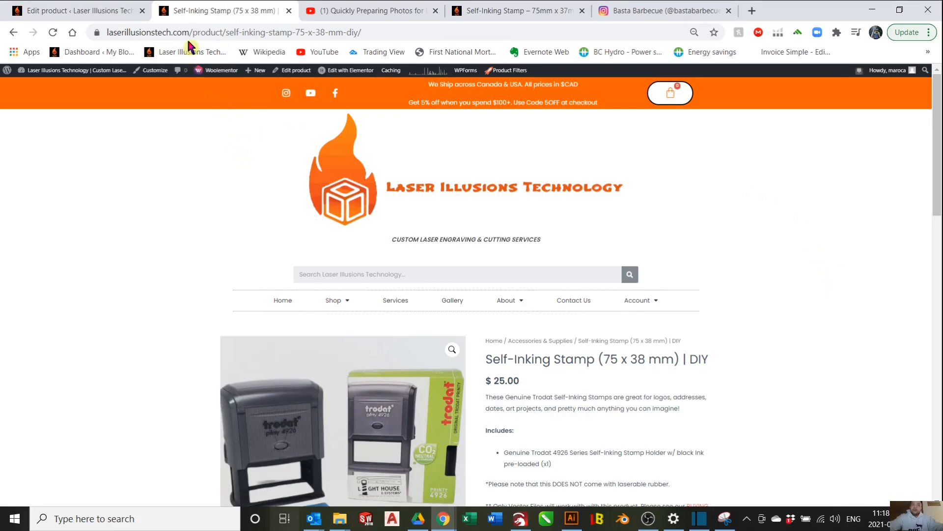
{"action": "mouse_move", "coordinate": [358, 107]}
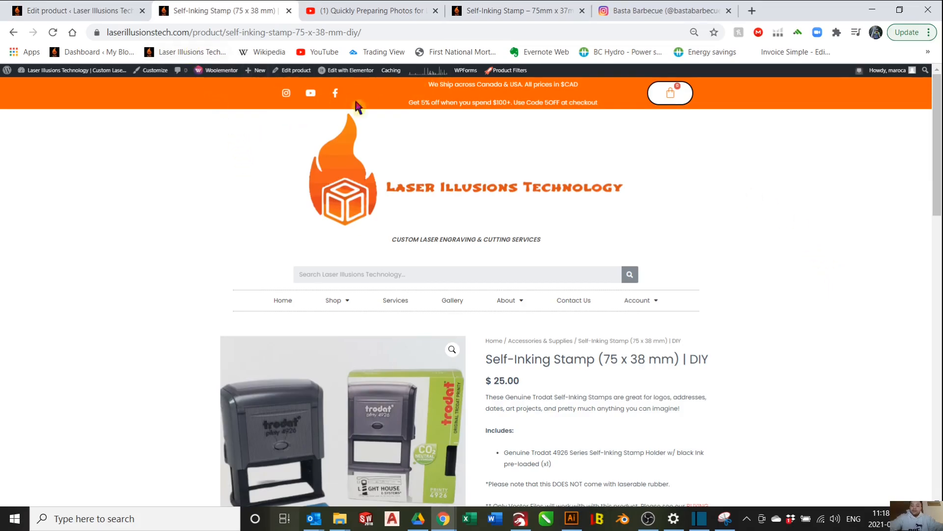
- Browse the shop's product categories and scroll down the page before switching to LightBurn
{"action": "left_click", "coordinate": [333, 300]}
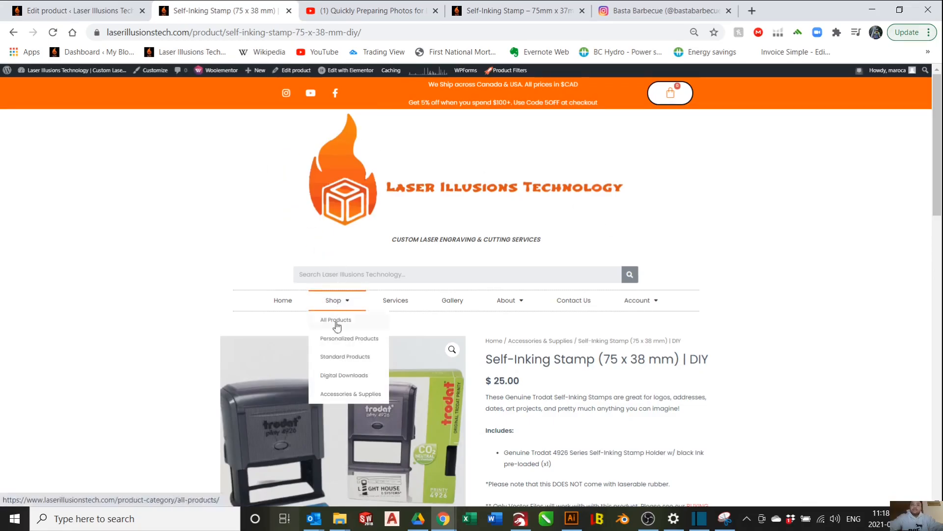
{"action": "mouse_move", "coordinate": [777, 337]}
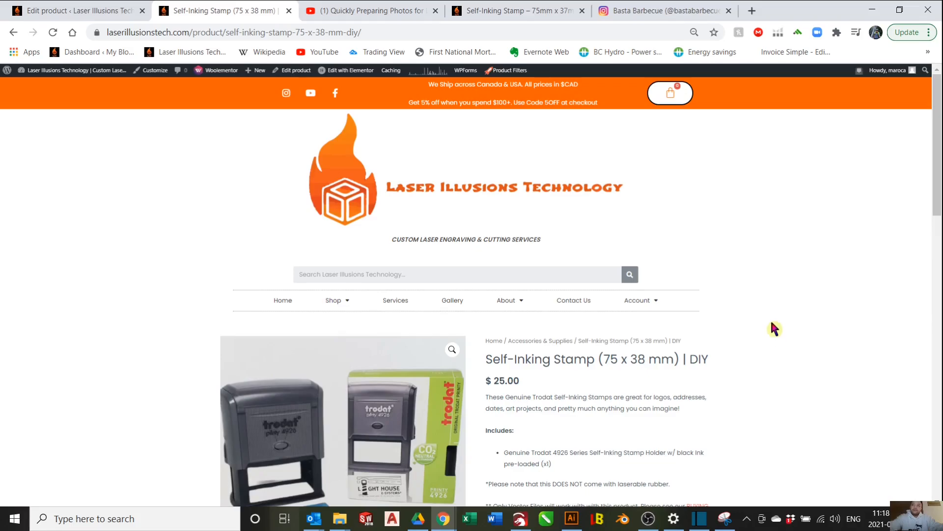
{"action": "scroll", "scroll_direction": "down", "scroll_amount": 3}
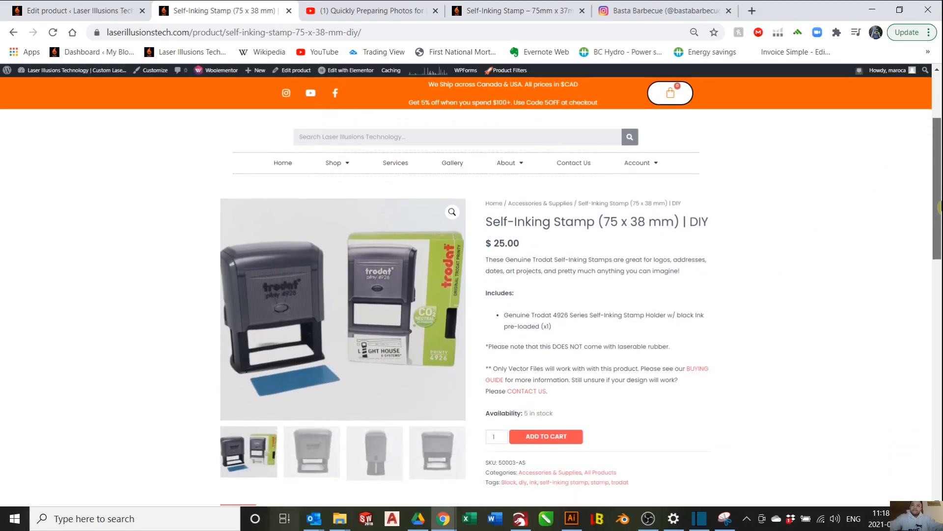
{"action": "scroll", "scroll_direction": "down", "scroll_amount": 3}
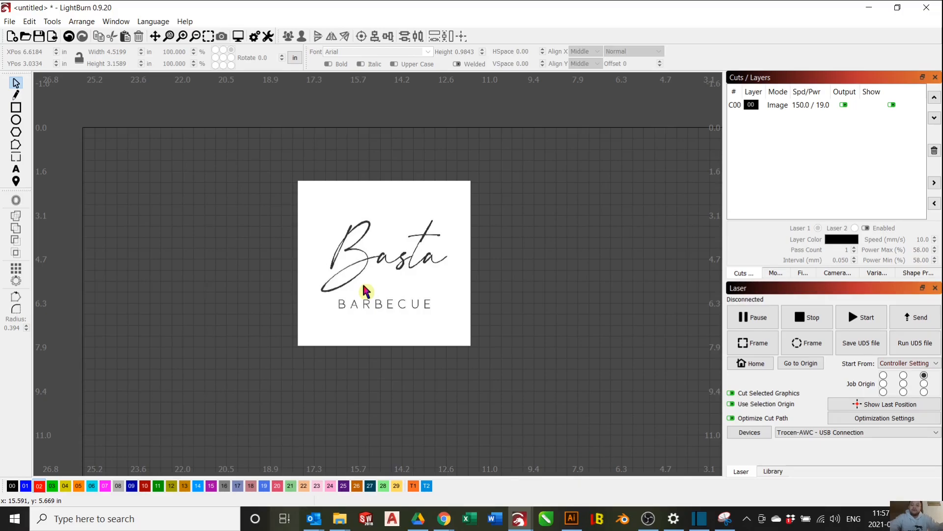
{"action": "mouse_move", "coordinate": [374, 296]}
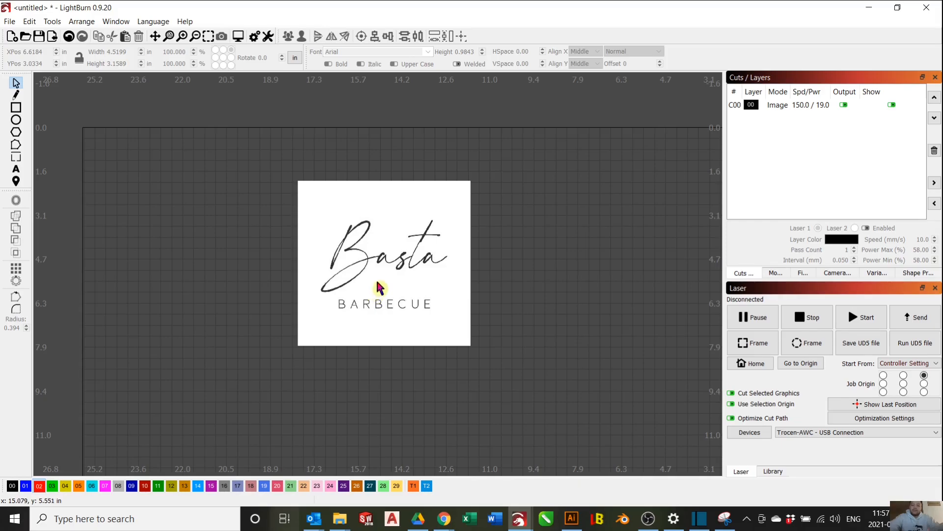
{"action": "mouse_move", "coordinate": [415, 343]}
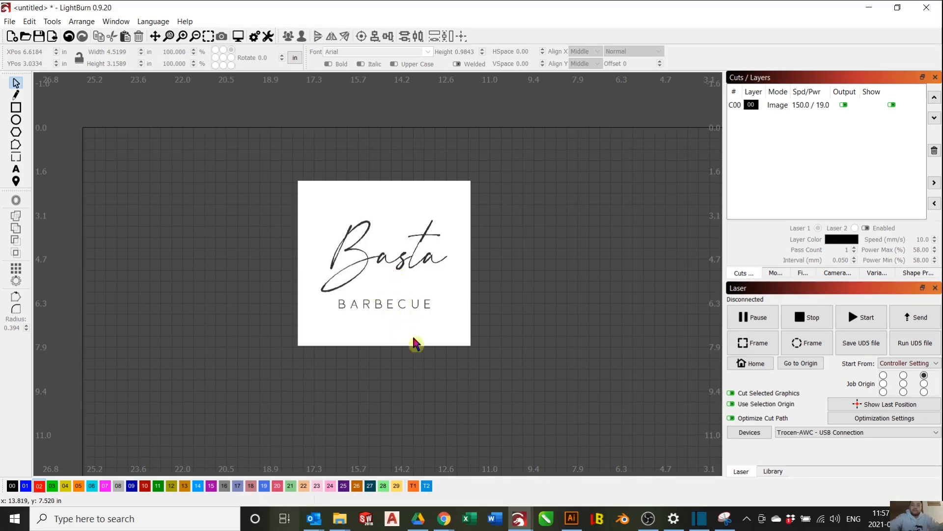
{"action": "mouse_move", "coordinate": [409, 307]}
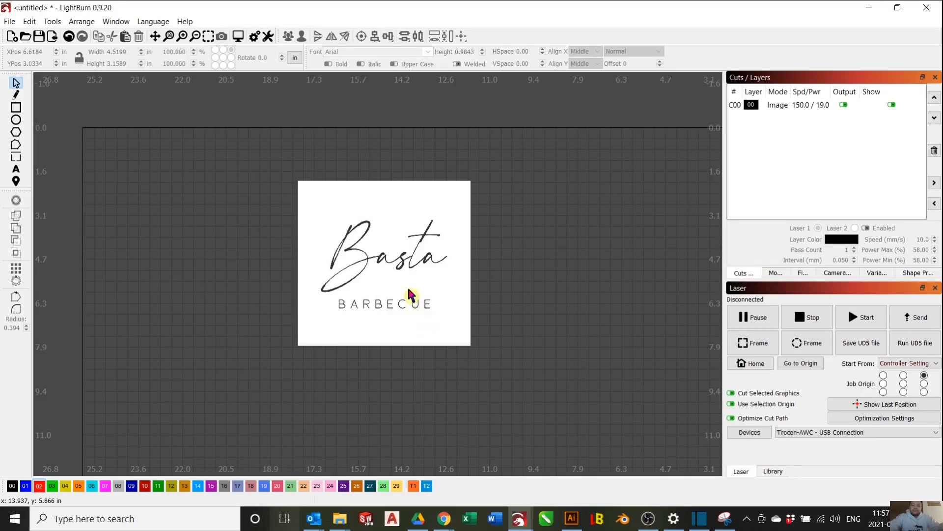
{"action": "mouse_move", "coordinate": [402, 299]}
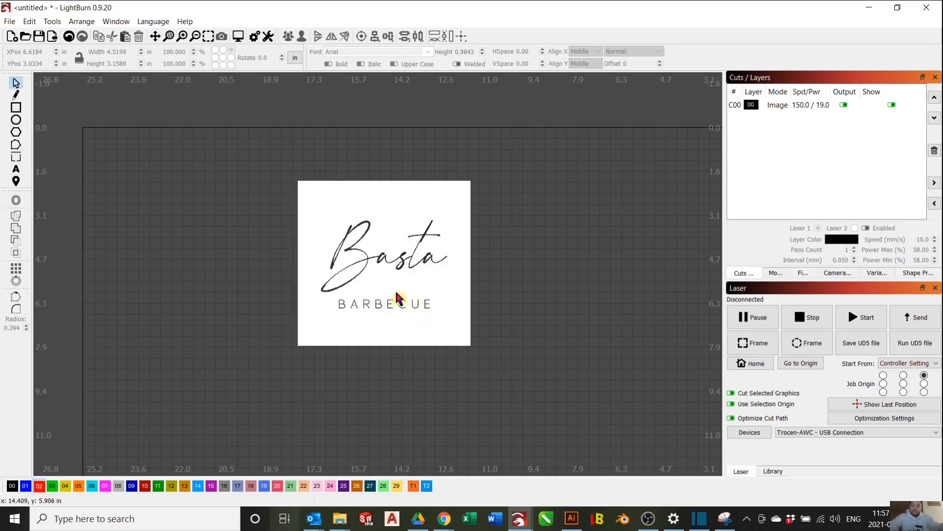
{"action": "mouse_move", "coordinate": [374, 258]}
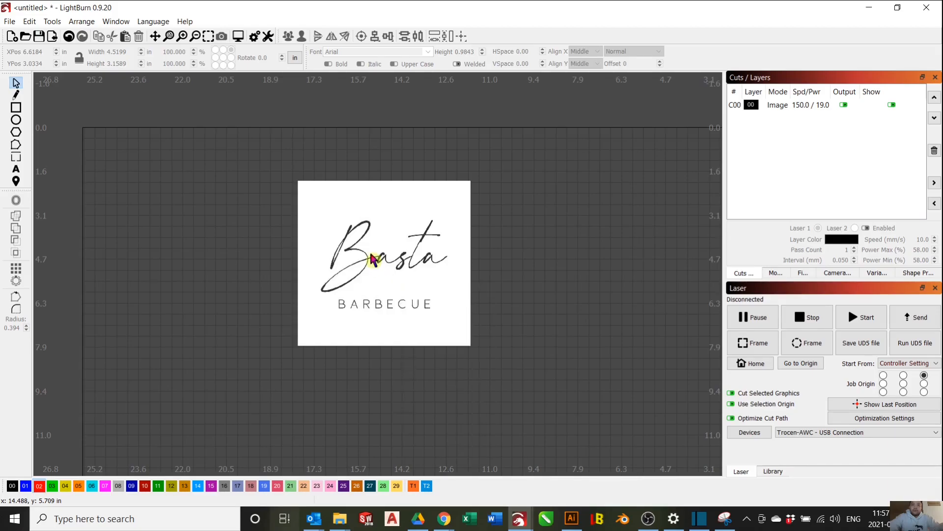
- Trace the Basta Barbecue logo image into vector outlines on a new red fill layer
{"action": "right_click", "coordinate": [383, 263]}
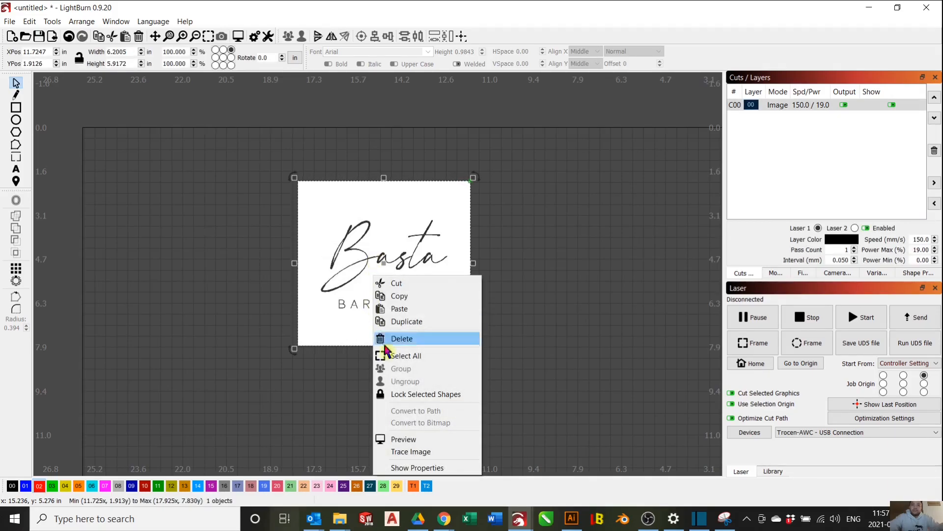
{"action": "mouse_move", "coordinate": [411, 451]}
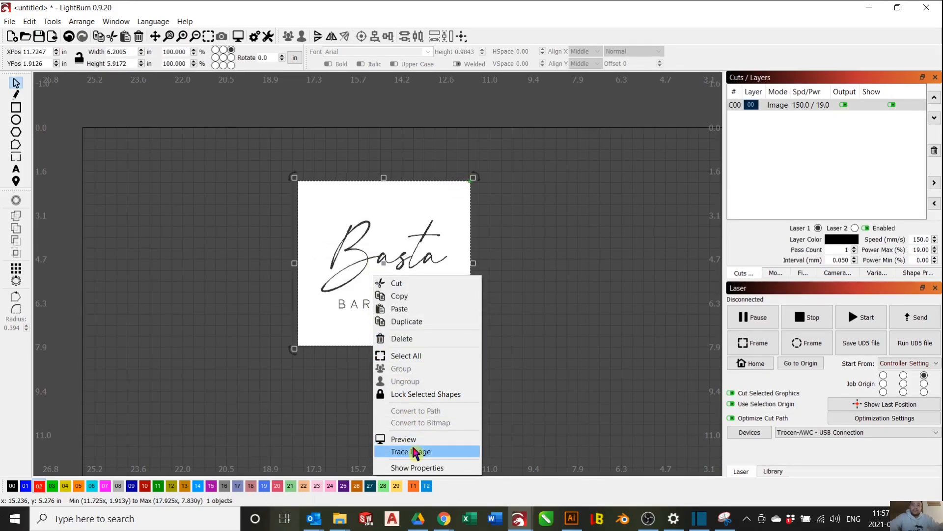
{"action": "left_click", "coordinate": [410, 451]}
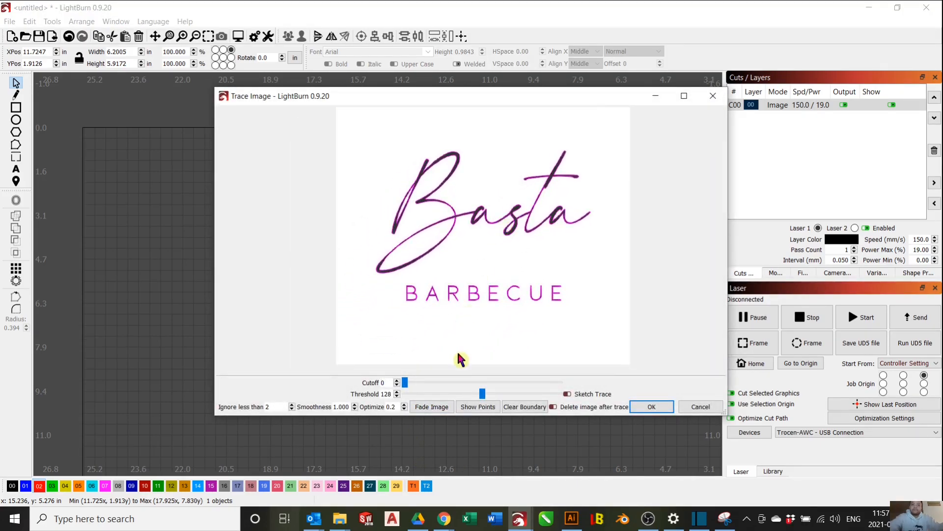
{"action": "left_click", "coordinate": [431, 407]}
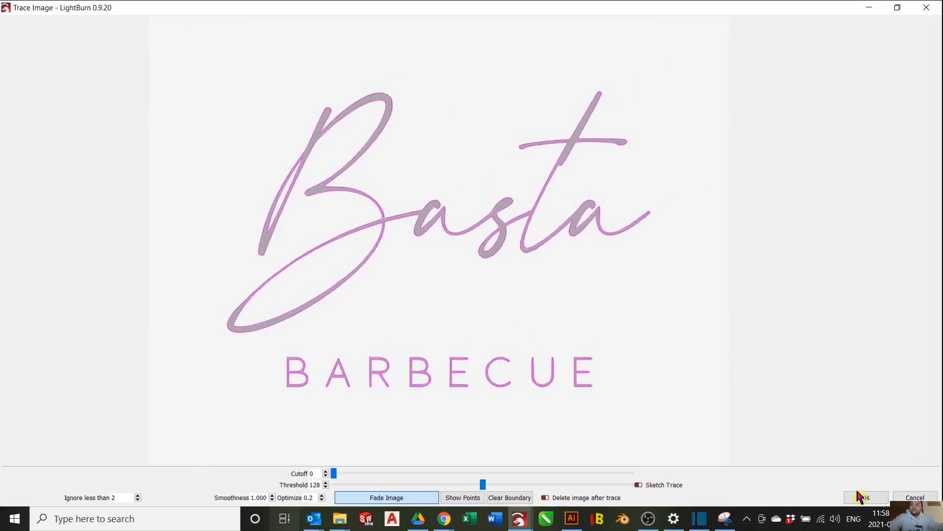
{"action": "left_click", "coordinate": [865, 497]}
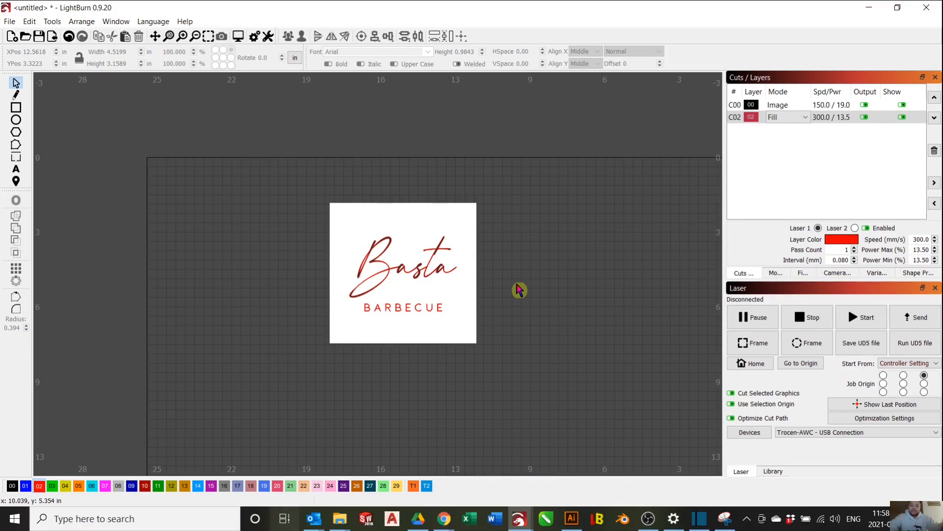
{"action": "mouse_move", "coordinate": [389, 289]}
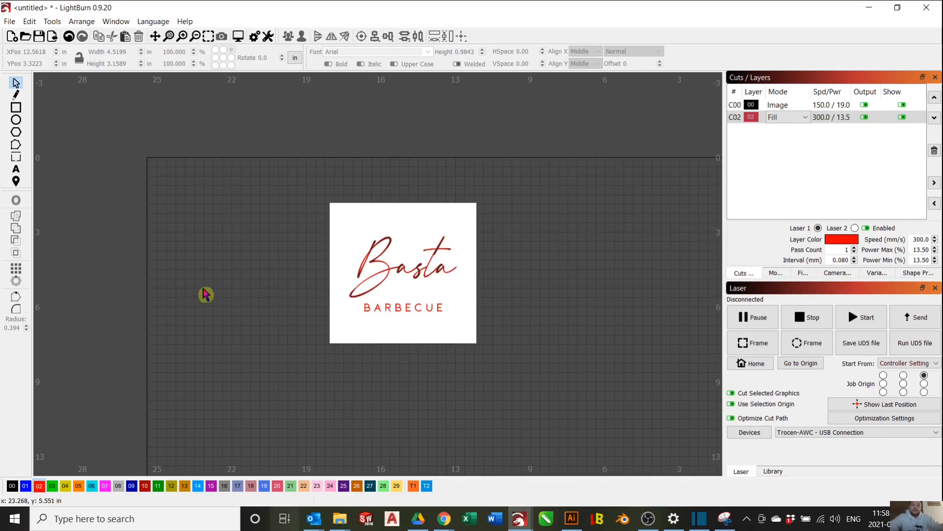
{"action": "mouse_move", "coordinate": [83, 208]}
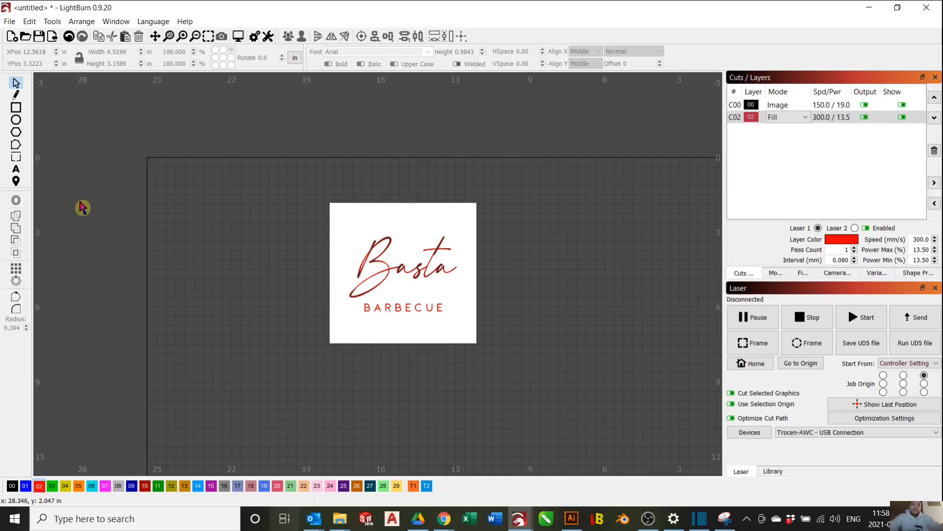
{"action": "mouse_move", "coordinate": [16, 107]}
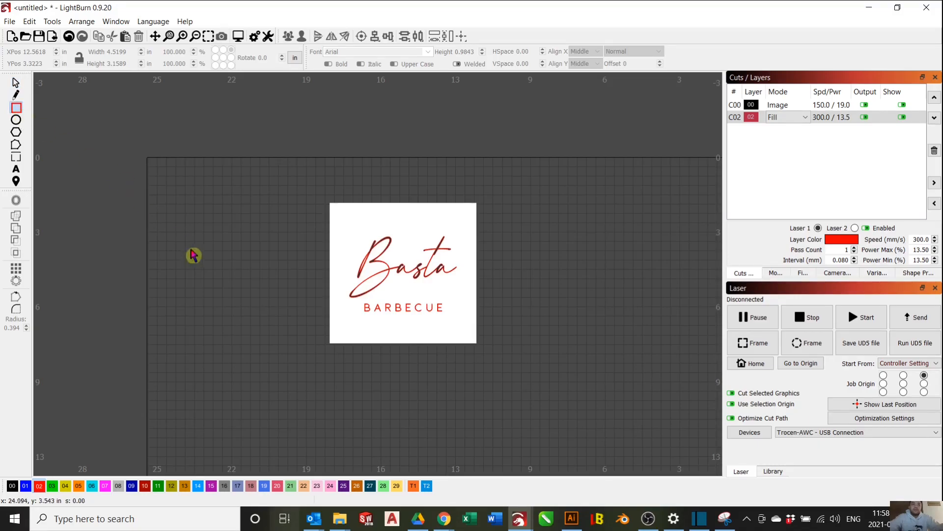
- Draw a rectangle left of the logo and size it to 3 by 1.5 inches on the red layer
{"action": "left_click_drag", "start_coordinate": [194, 254], "coordinate": [237, 268]}
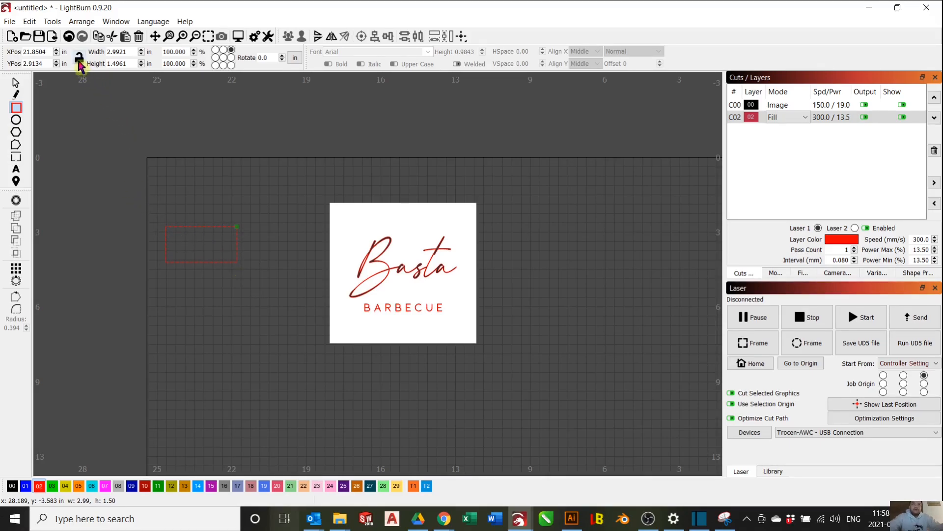
{"action": "mouse_move", "coordinate": [80, 58]}
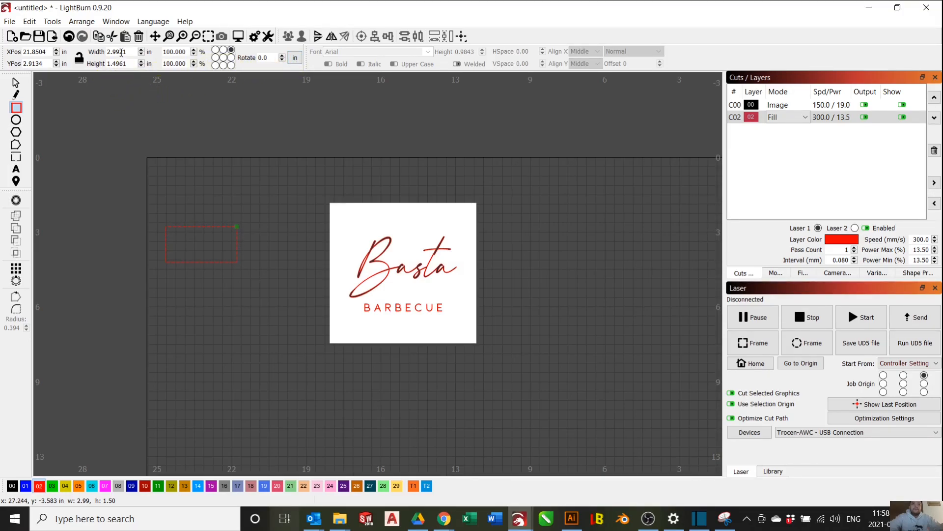
{"action": "triple_click", "coordinate": [114, 52]}
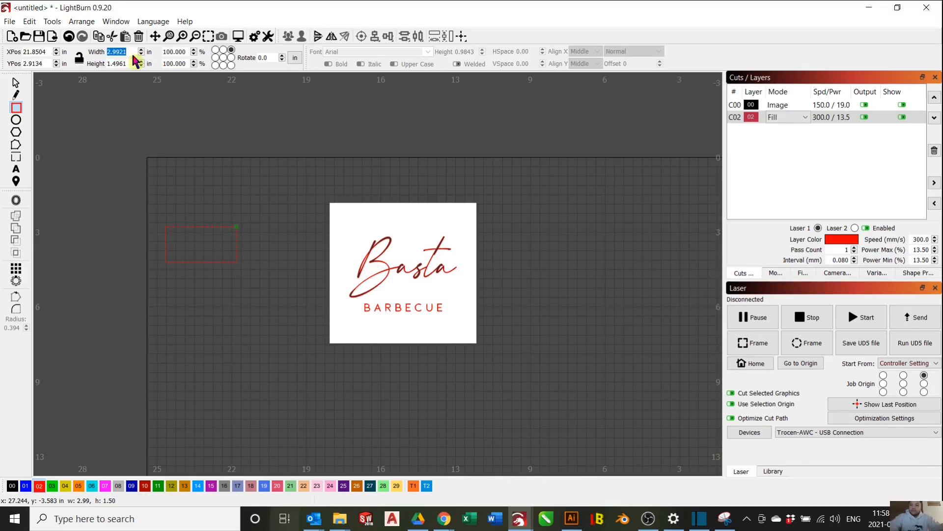
{"action": "type", "text": "3.0000"}
{"action": "left_click", "coordinate": [121, 63]}
{"action": "type", "text": "1.5000"}
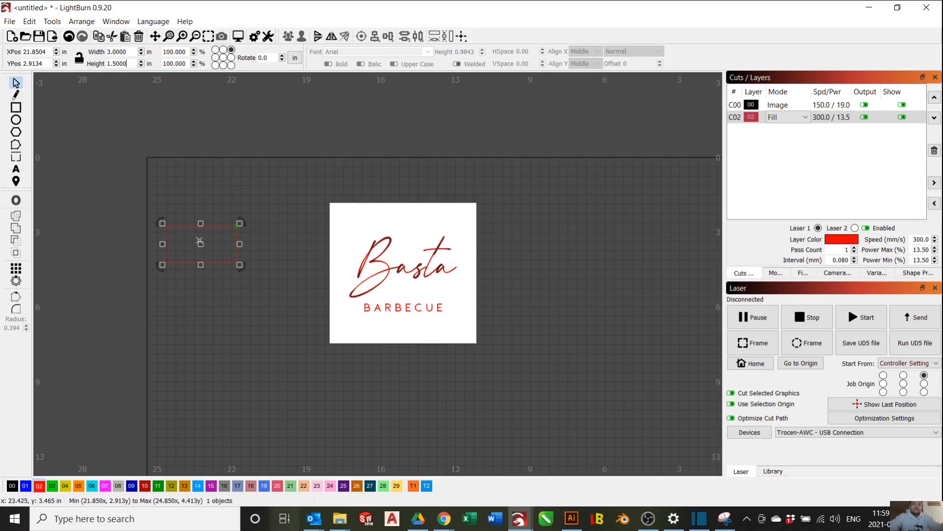
{"action": "left_click_drag", "start_coordinate": [201, 244], "coordinate": [251, 275]}
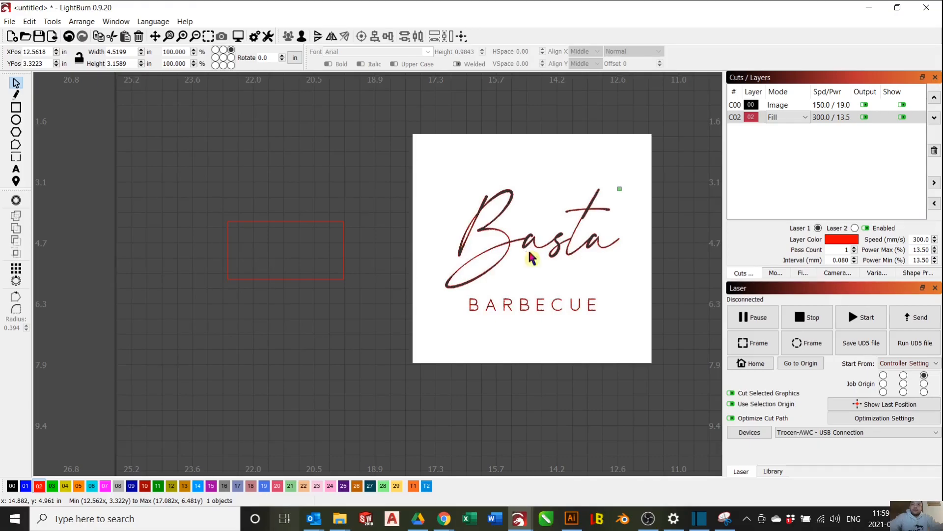
- Move the original image aside, place the traced logo inside the rectangle and enlarge it slightly to fit
{"action": "left_click_drag", "start_coordinate": [529, 252], "coordinate": [288, 305]}
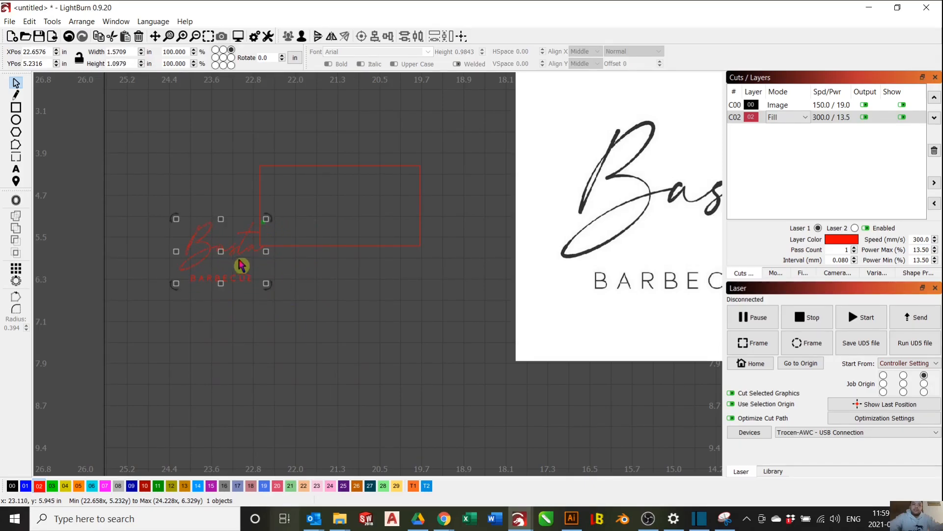
{"action": "left_click_drag", "start_coordinate": [221, 251], "coordinate": [340, 201]}
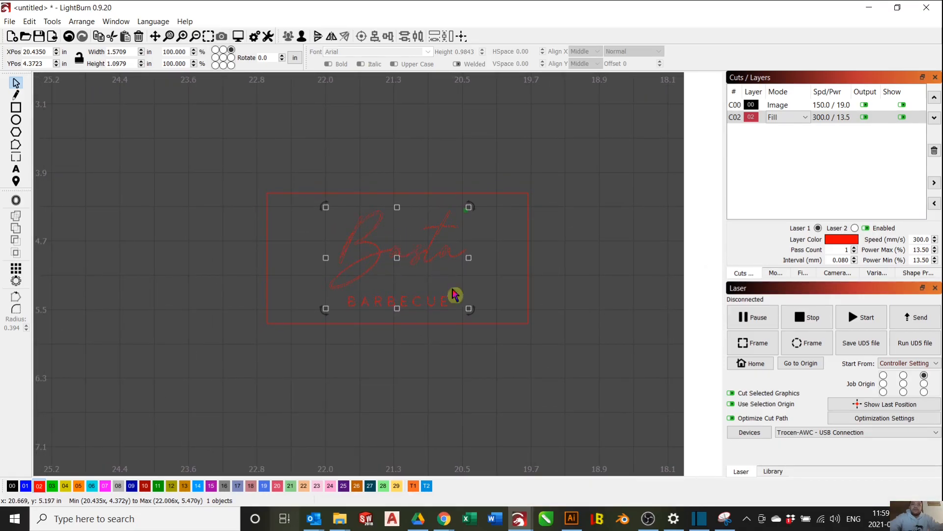
{"action": "left_click_drag", "start_coordinate": [468, 295], "coordinate": [401, 278]}
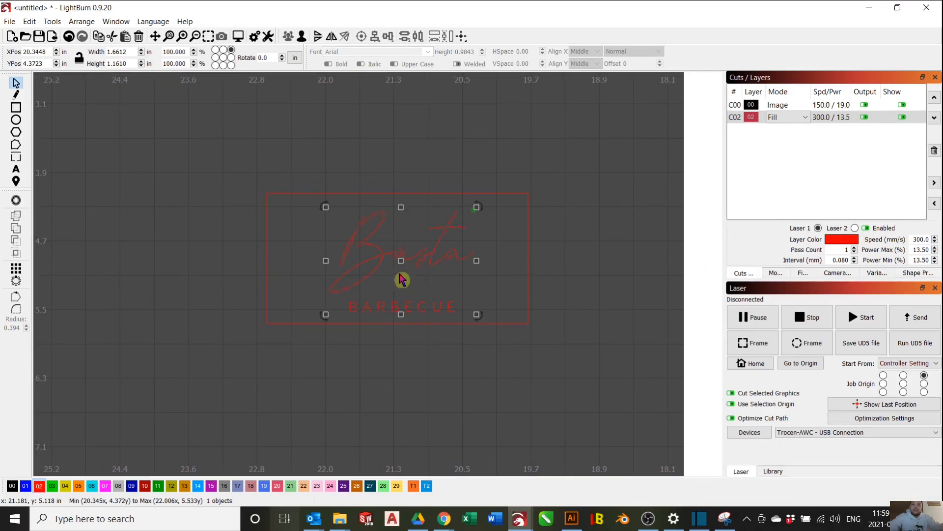
{"action": "left_click", "coordinate": [397, 256]}
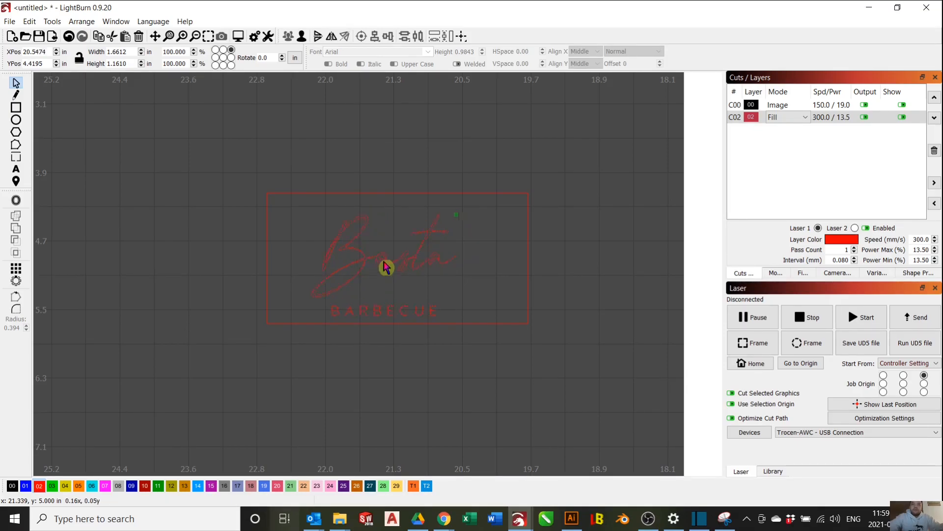
{"action": "left_click", "coordinate": [385, 268]}
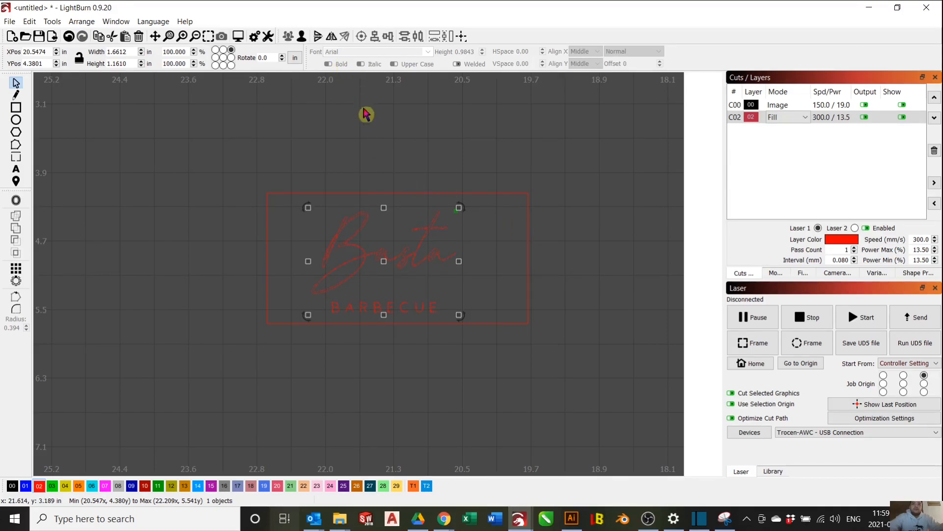
{"action": "mouse_move", "coordinate": [419, 245]}
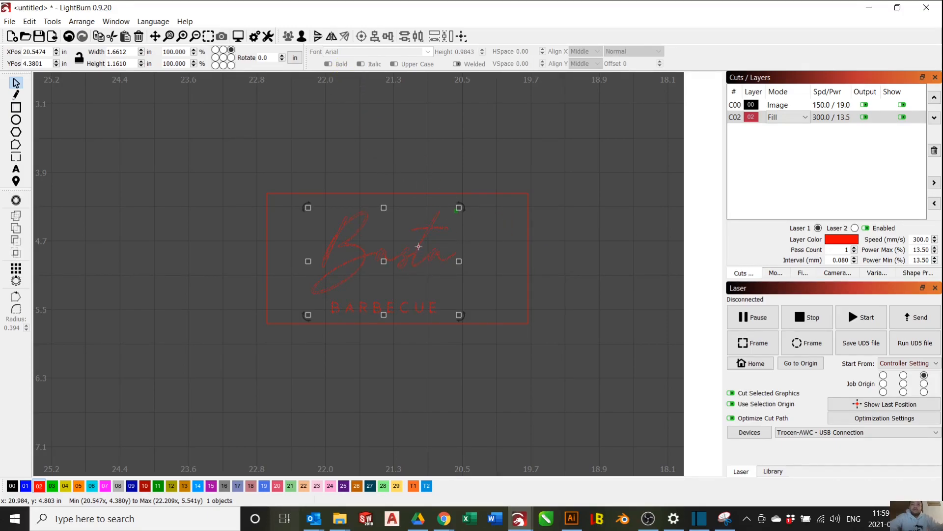
{"action": "mouse_move", "coordinate": [529, 262]}
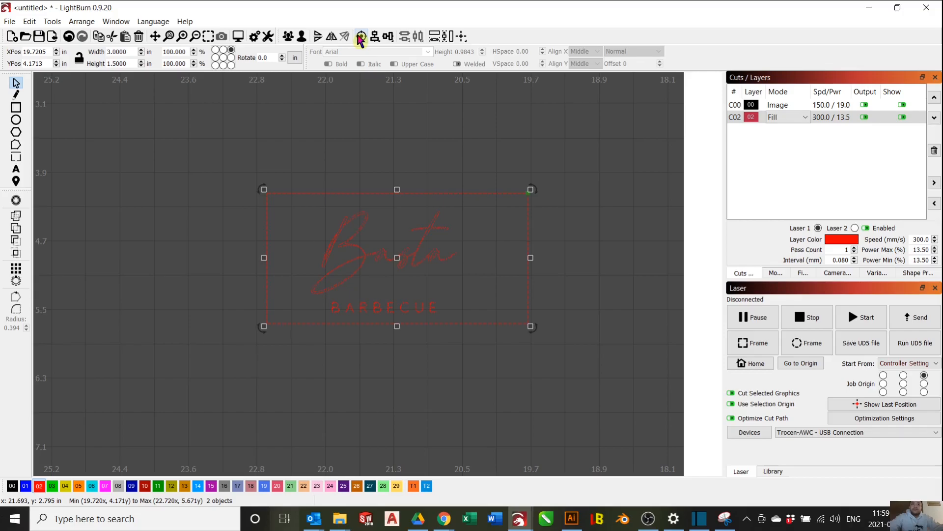
{"action": "mouse_move", "coordinate": [361, 37]}
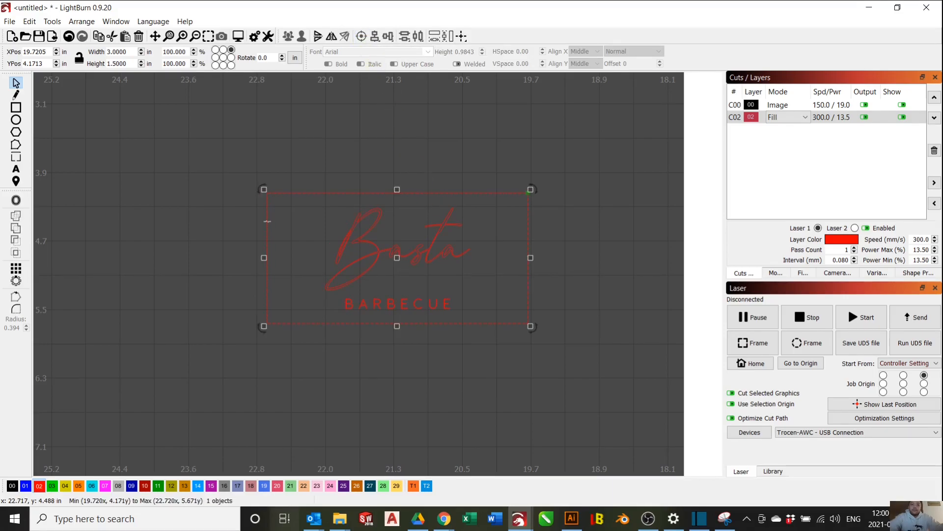
{"action": "mouse_move", "coordinate": [235, 205]}
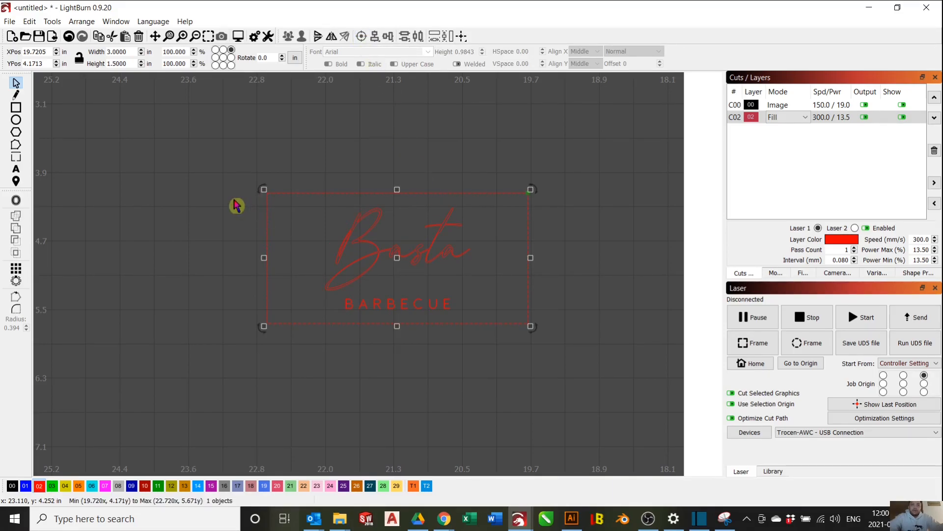
{"action": "mouse_move", "coordinate": [14, 205]}
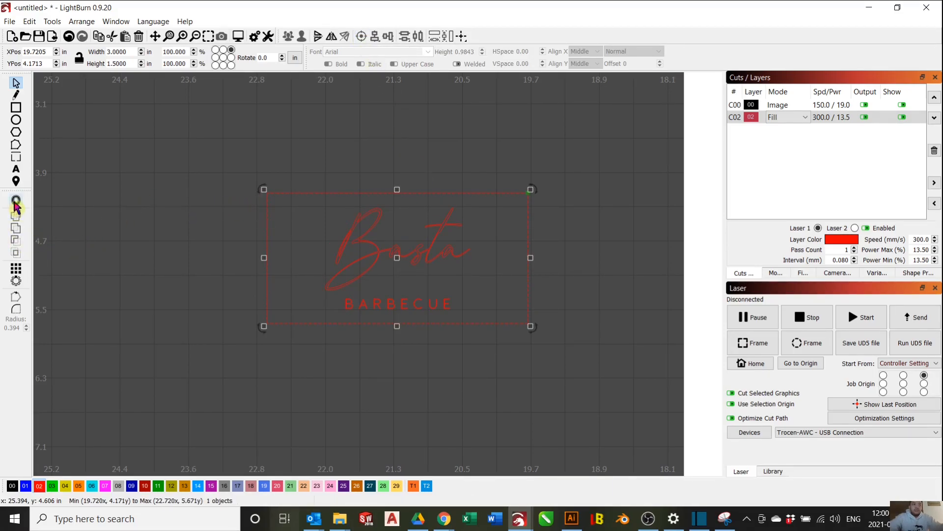
- Set an outward offset distance of about 0.017 in for the selected border rectangle
{"action": "left_click", "coordinate": [16, 200]}
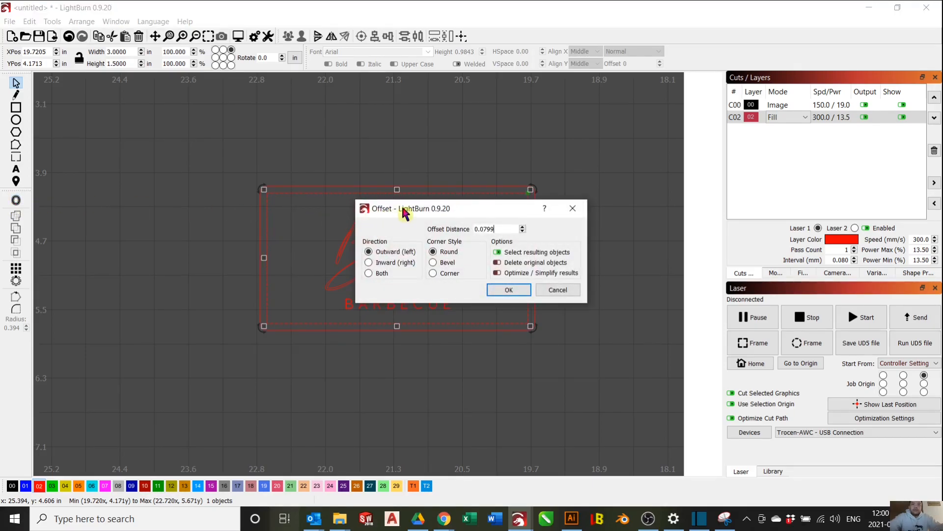
{"action": "left_click_drag", "start_coordinate": [410, 209], "coordinate": [606, 226]}
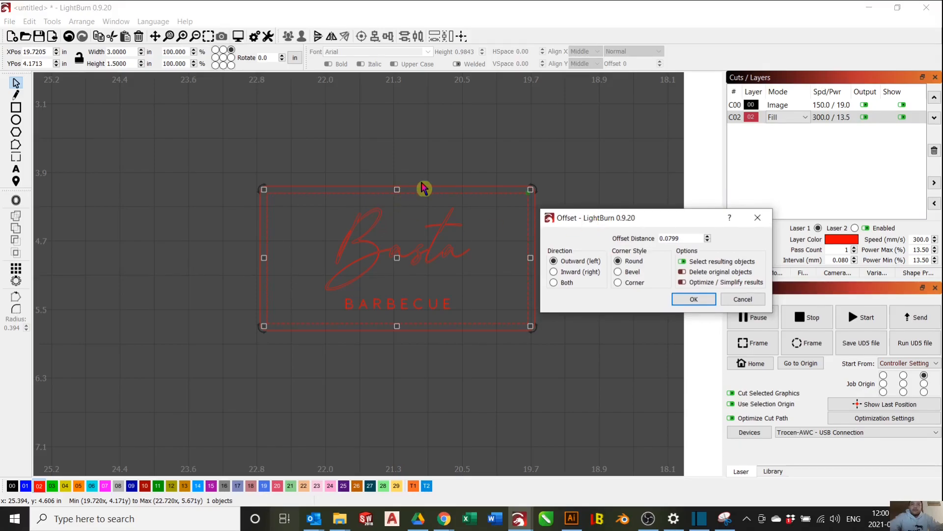
{"action": "mouse_move", "coordinate": [428, 192]}
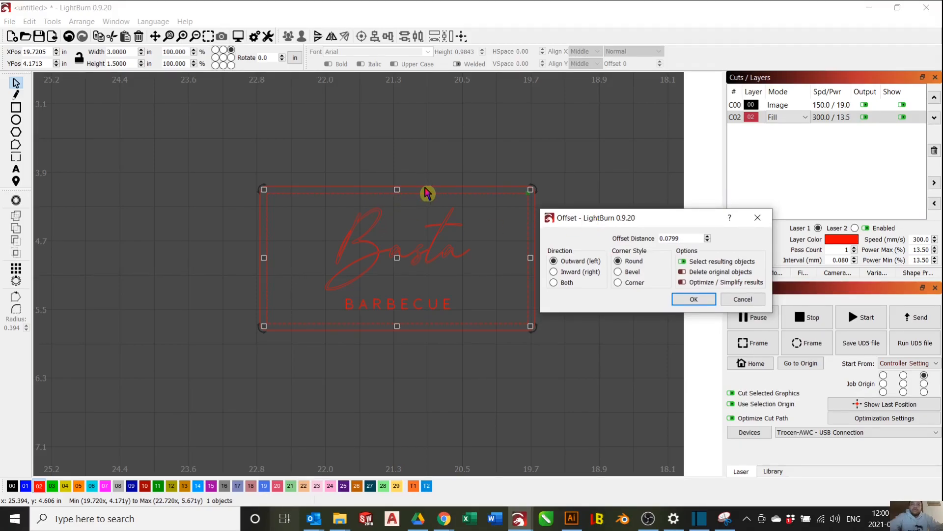
{"action": "mouse_move", "coordinate": [533, 204]}
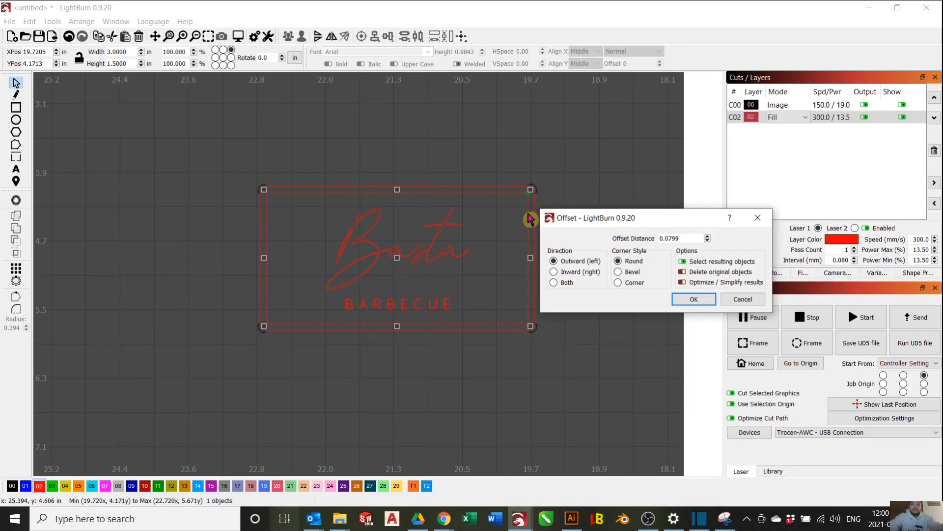
{"action": "left_click", "coordinate": [680, 238]}
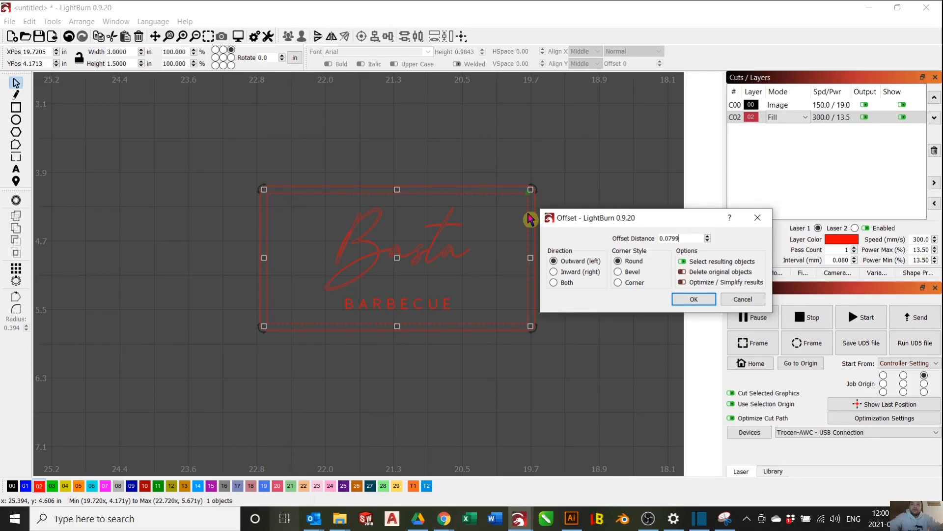
{"action": "mouse_move", "coordinate": [709, 245]}
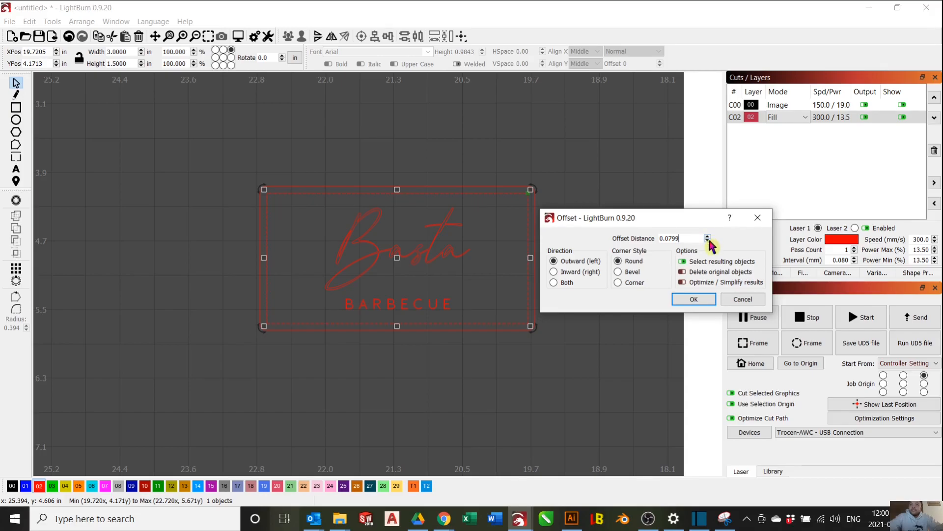
{"action": "left_click", "coordinate": [708, 241]}
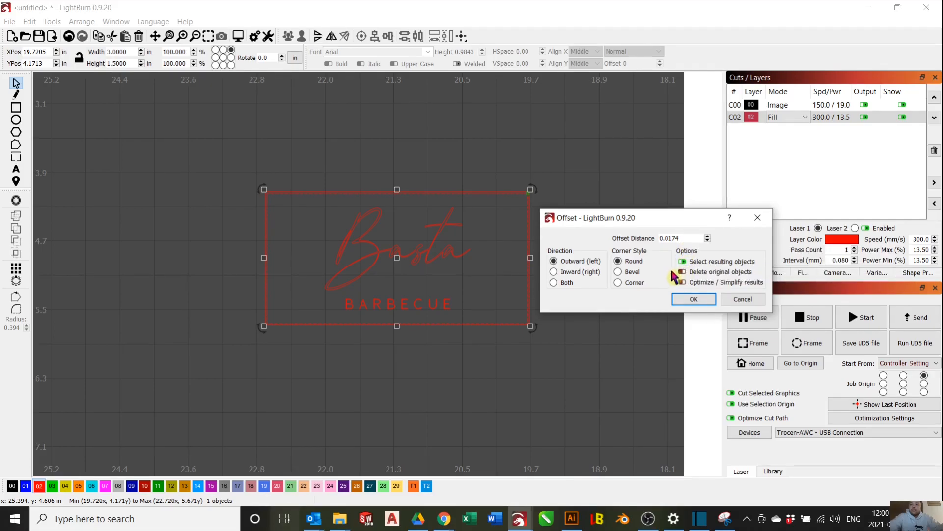
{"action": "mouse_move", "coordinate": [706, 273]}
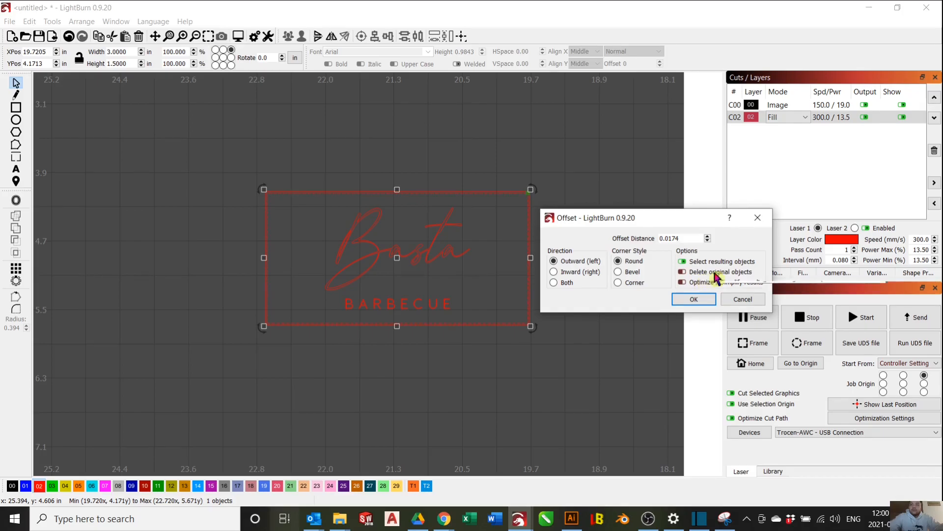
{"action": "mouse_move", "coordinate": [716, 272]}
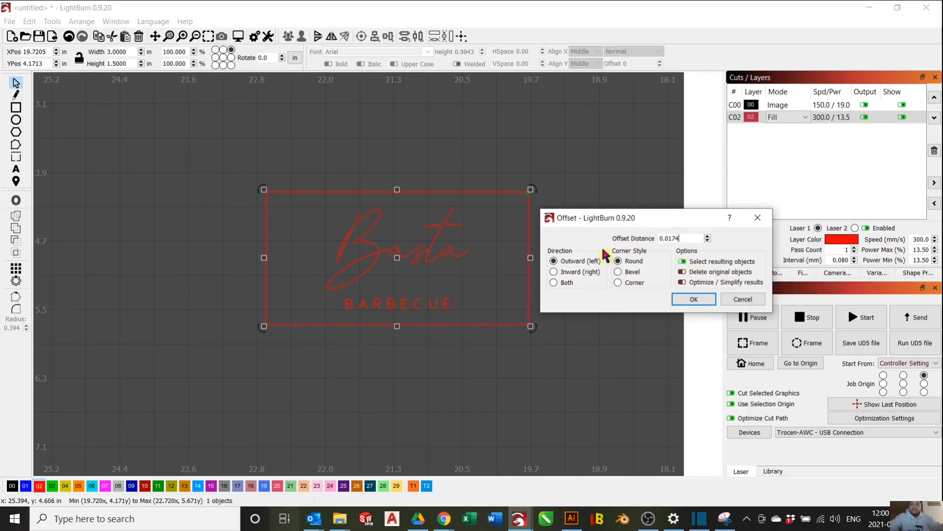
- Keep original objects, try bevelled corners, and create the offset rectangle forming a double frame
{"action": "left_click", "coordinate": [553, 260]}
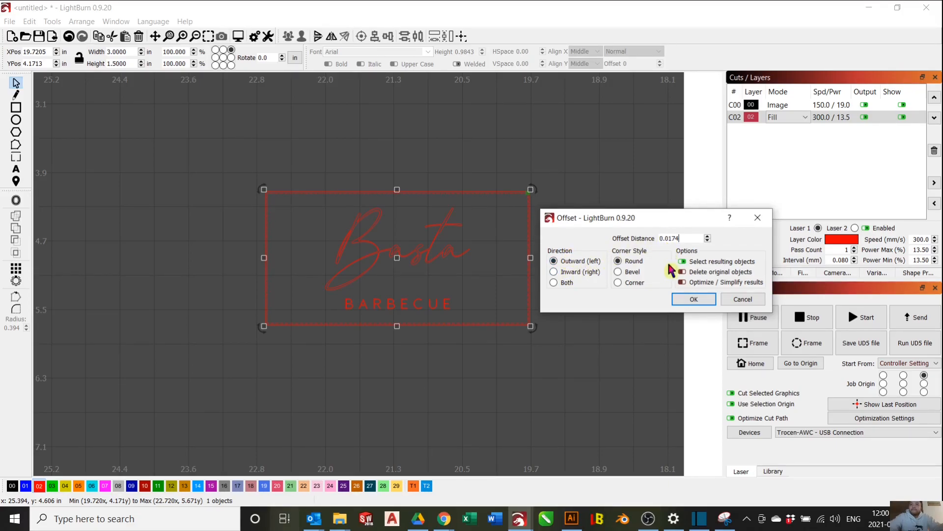
{"action": "left_click", "coordinate": [618, 260]}
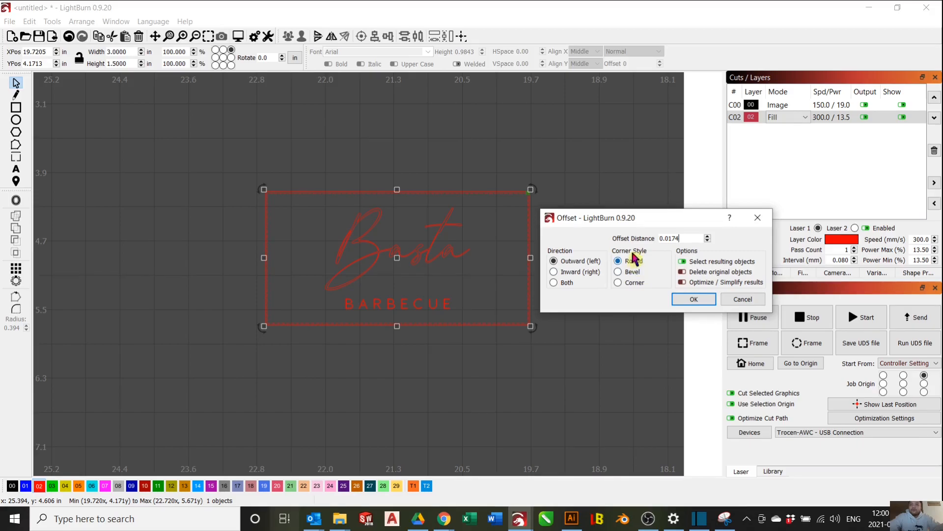
{"action": "left_click", "coordinate": [618, 271]}
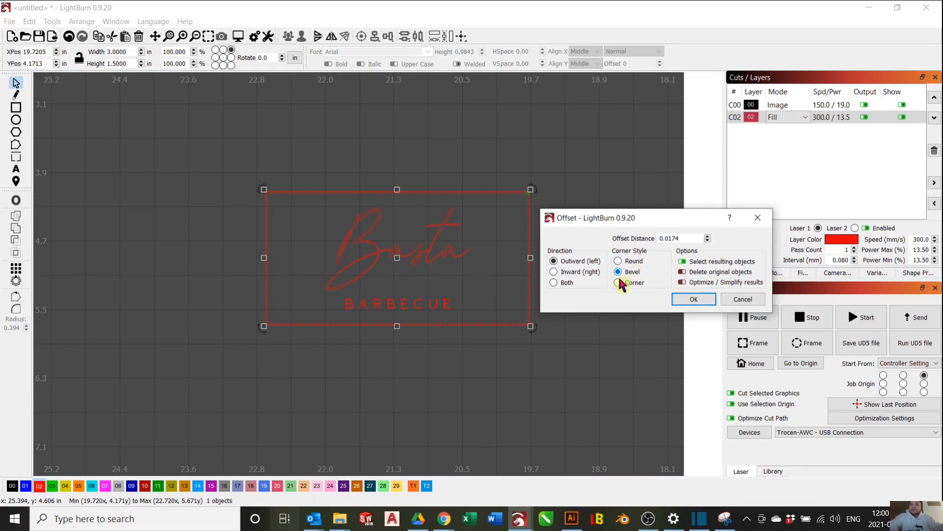
{"action": "left_click", "coordinate": [619, 260]}
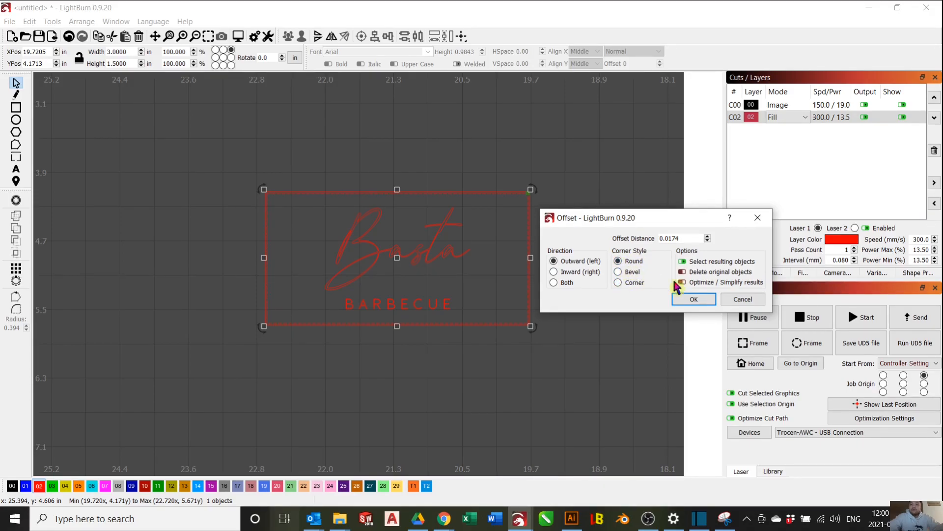
{"action": "left_click", "coordinate": [693, 299]}
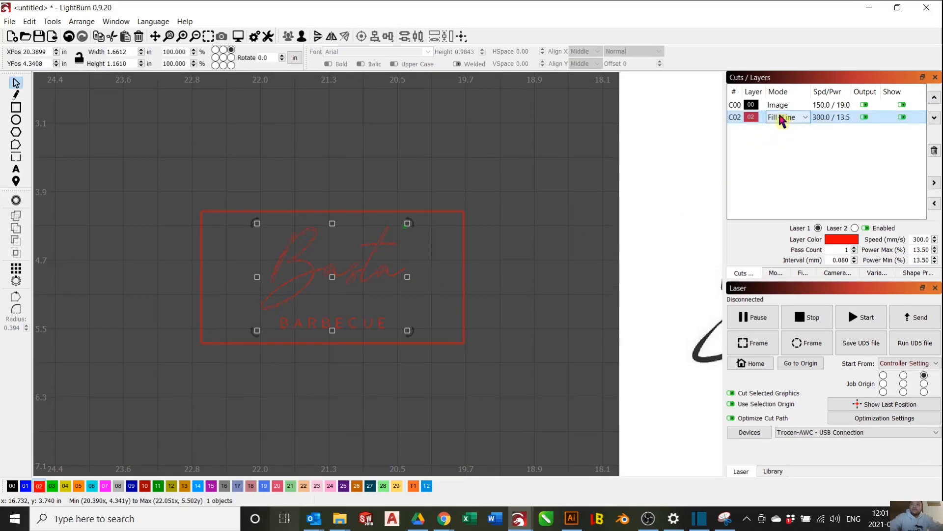
- Set layer C02 back to Fill mode, leaving the outer rectangle for a line layer at 10.0/58.0
{"action": "left_click", "coordinate": [787, 116]}
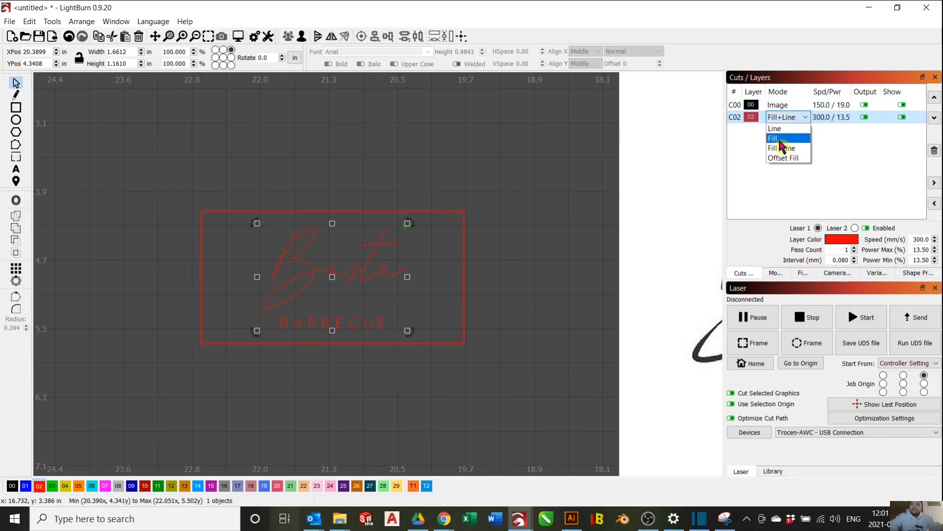
{"action": "left_click", "coordinate": [773, 138]}
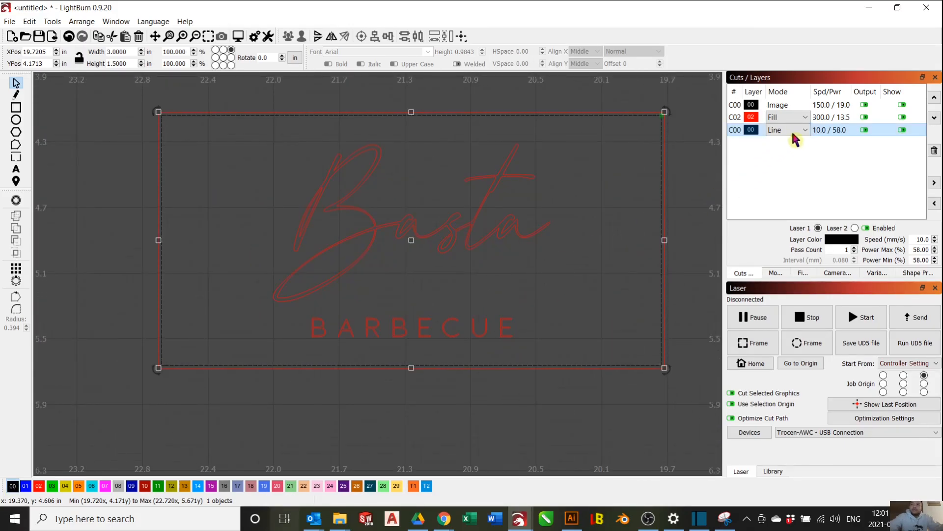
{"action": "left_click", "coordinate": [794, 117]}
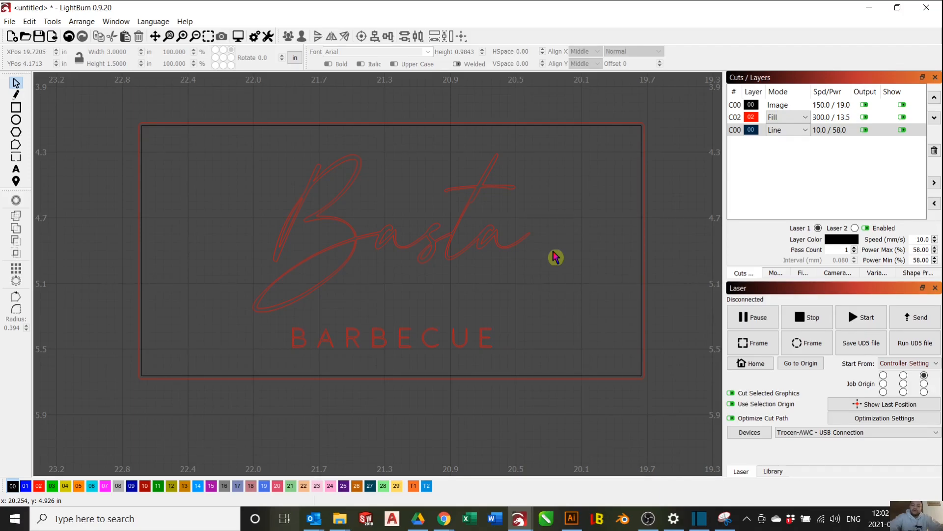
{"action": "mouse_move", "coordinate": [570, 253]}
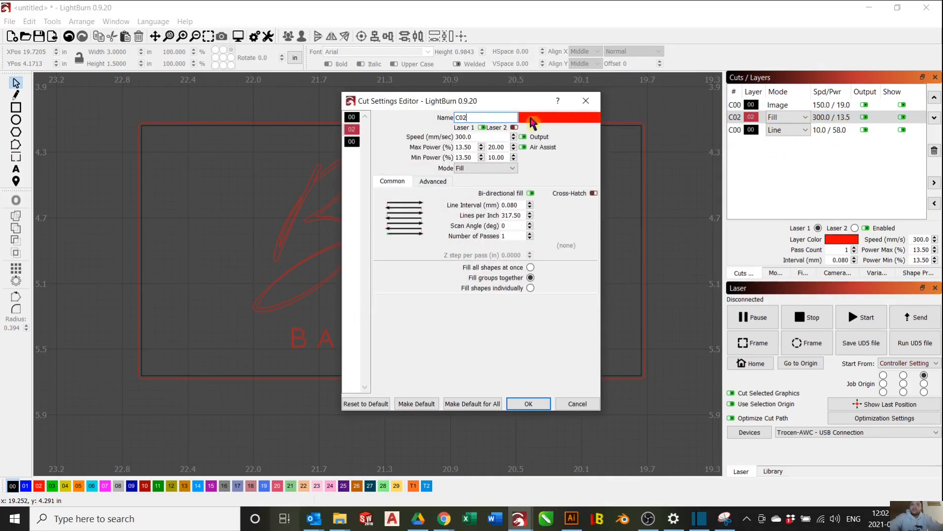
- Review the fill layer's Advanced ramp length, leave it unchanged and confirm the settings
{"action": "left_click", "coordinate": [432, 181]}
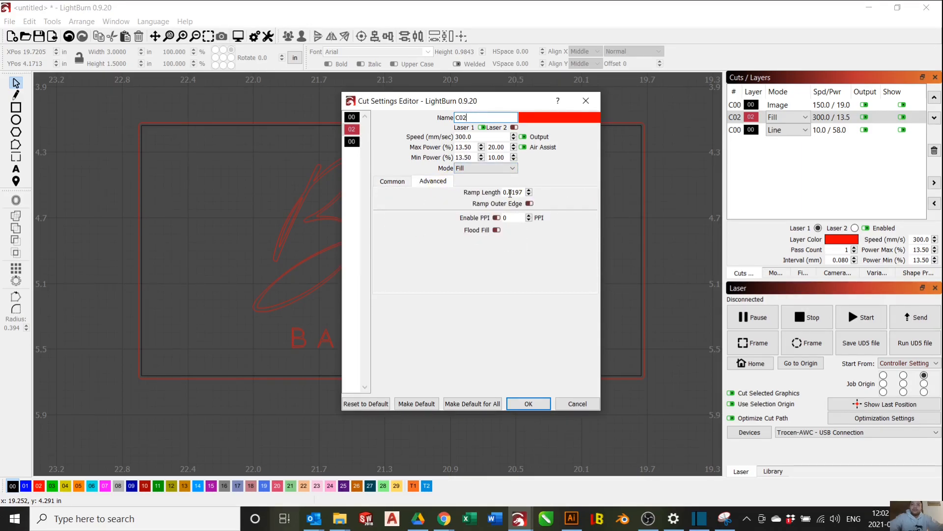
{"action": "triple_click", "coordinate": [513, 192]}
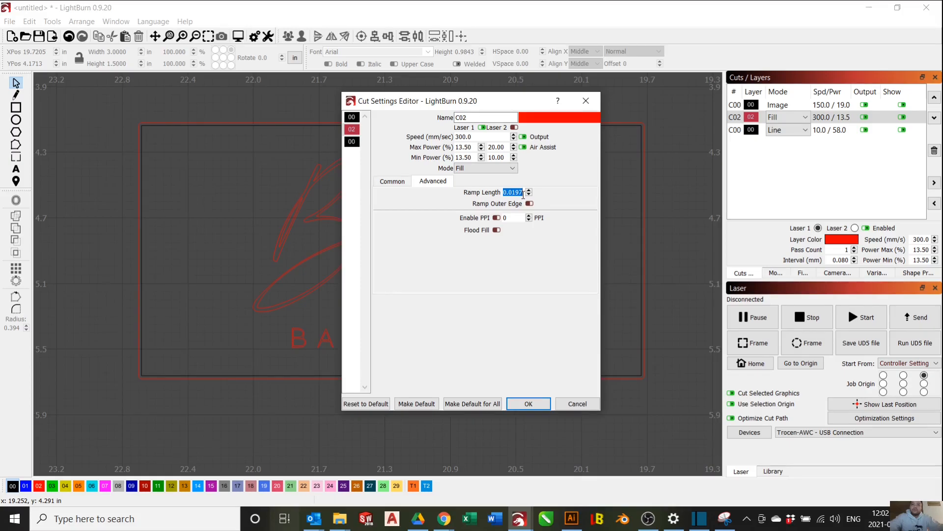
{"action": "left_click", "coordinate": [529, 190]}
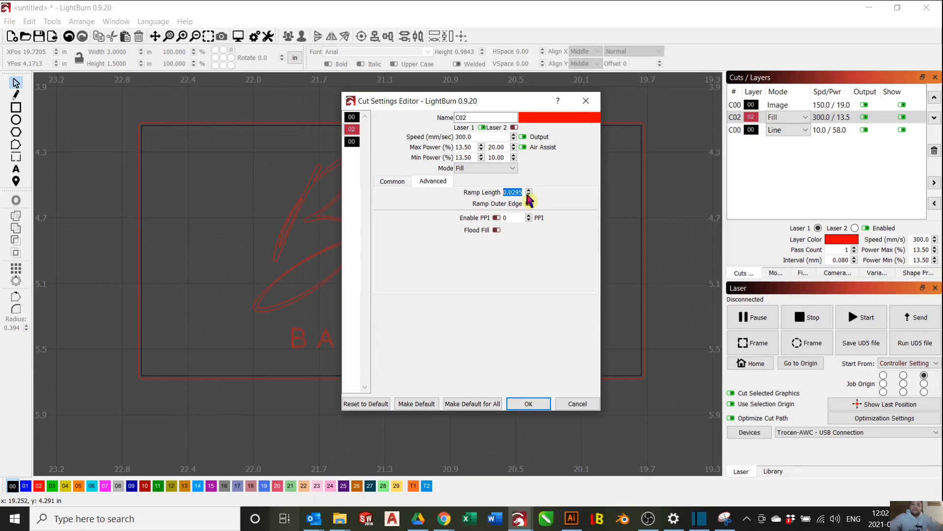
{"action": "left_click", "coordinate": [529, 195]}
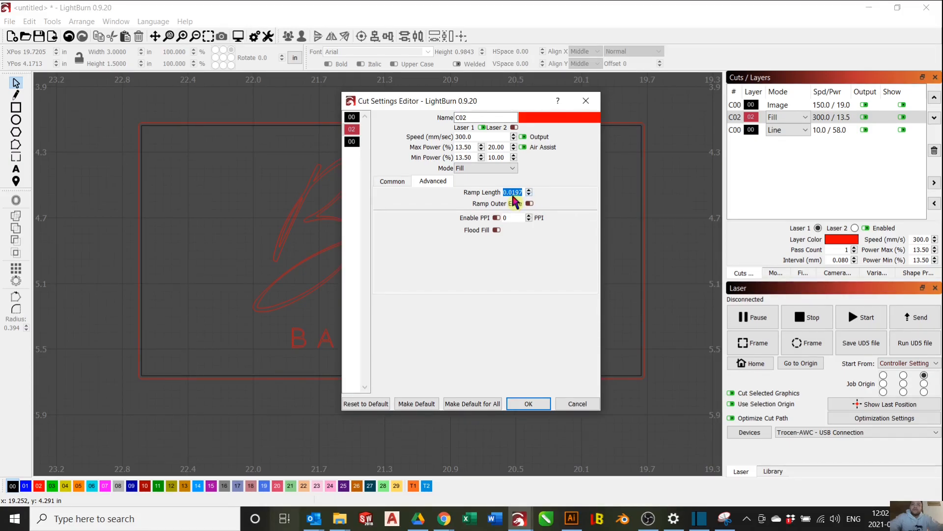
{"action": "left_click_drag", "start_coordinate": [473, 101], "coordinate": [523, 105]}
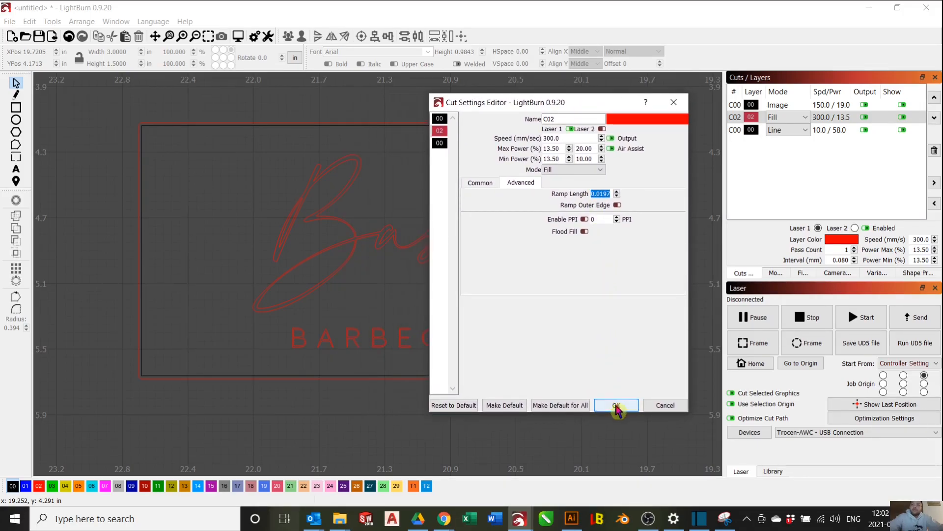
{"action": "left_click", "coordinate": [615, 405]}
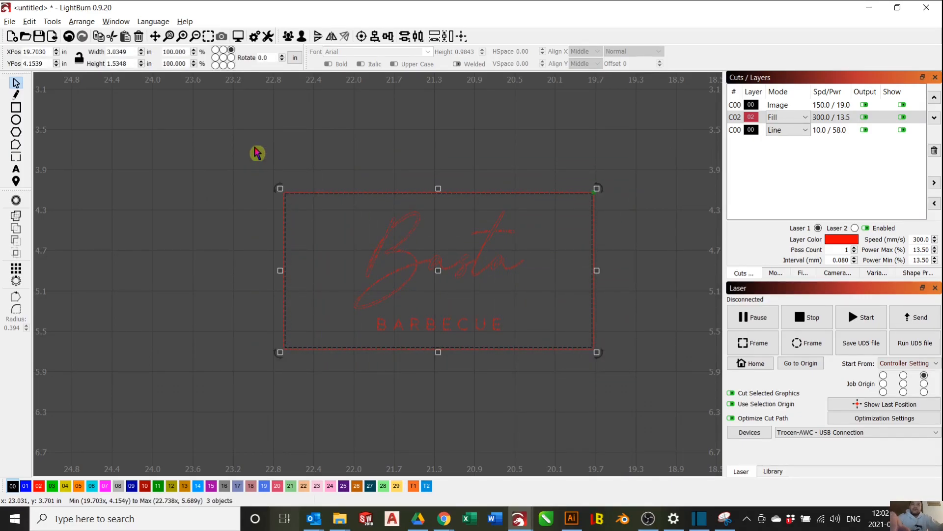
- Show a full-screen job preview of the engraved logo with a 3:28 time estimate
{"action": "left_click", "coordinate": [195, 36]}
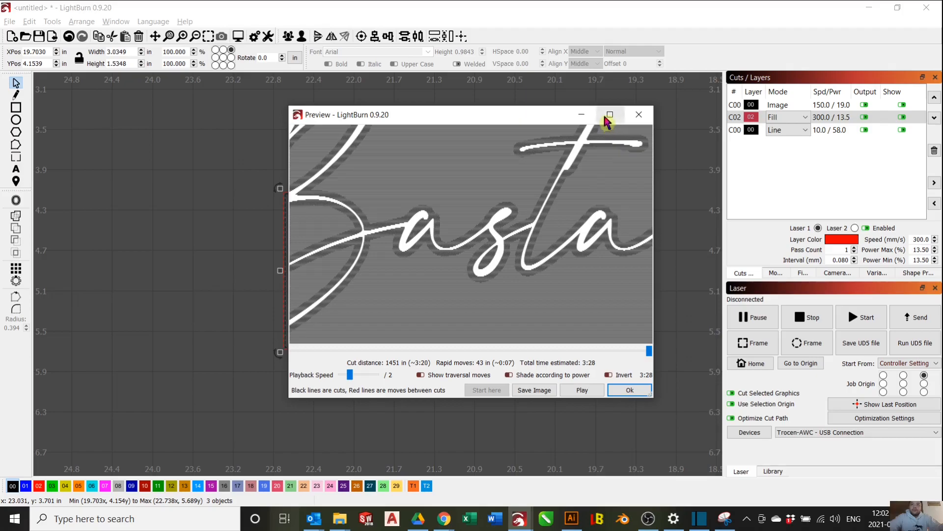
{"action": "left_click", "coordinate": [610, 114]}
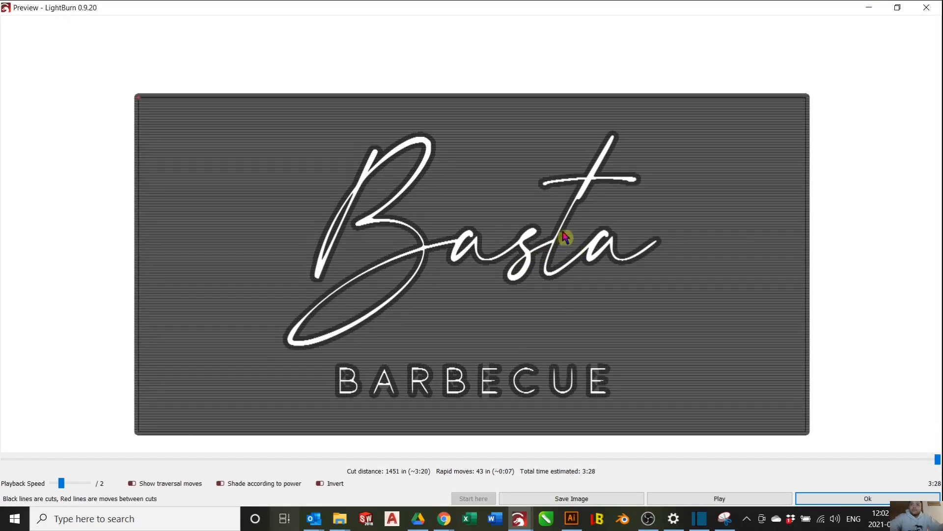
{"action": "mouse_move", "coordinate": [597, 188]}
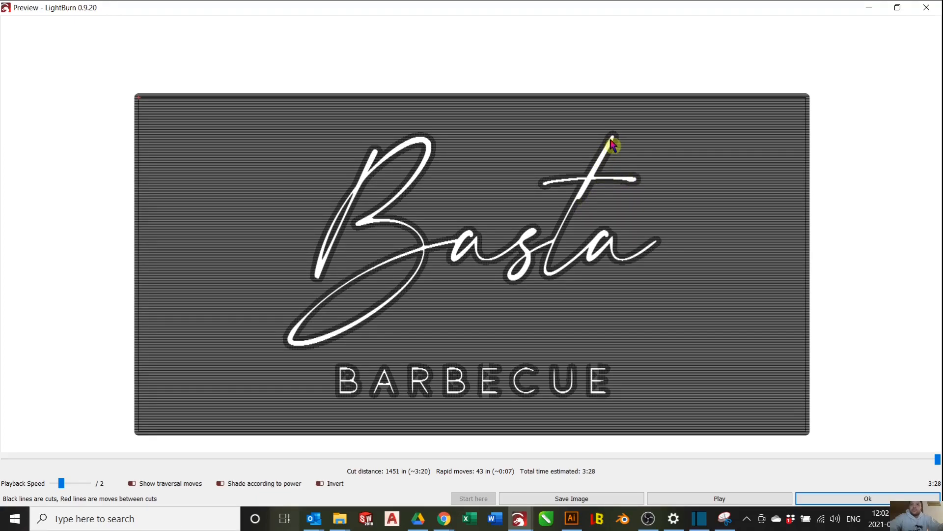
{"action": "mouse_move", "coordinate": [559, 274]}
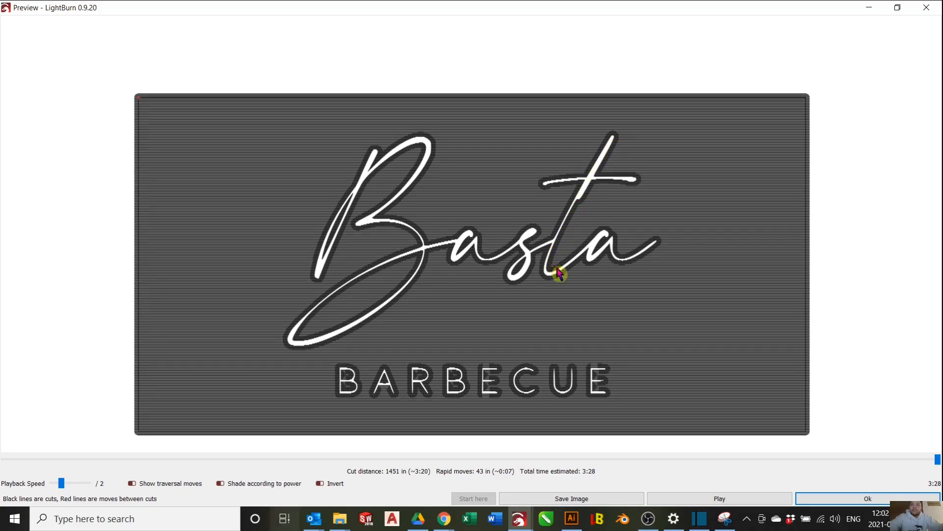
{"action": "mouse_move", "coordinate": [420, 266]}
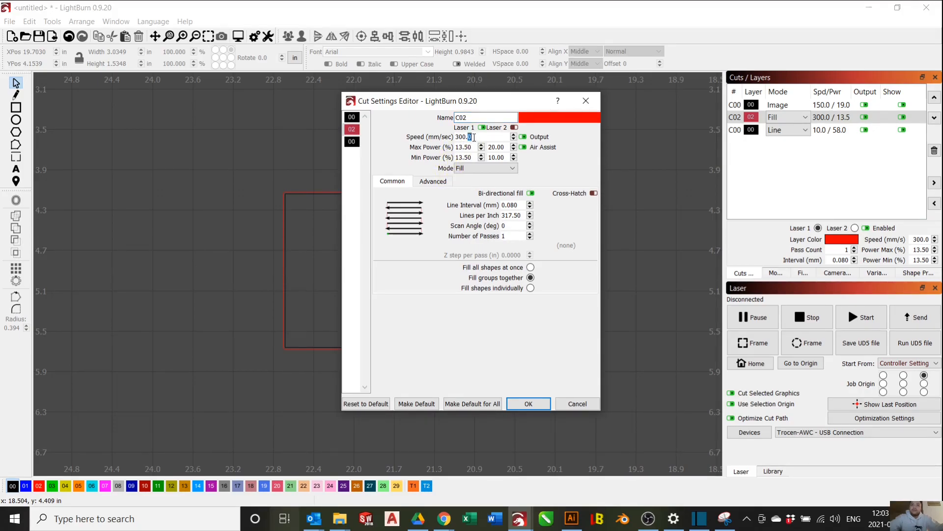
- Set the fill layer to speed 150, max power 45, min power 0 and line interval 0.05, and apply
{"action": "type", "text": "1"}
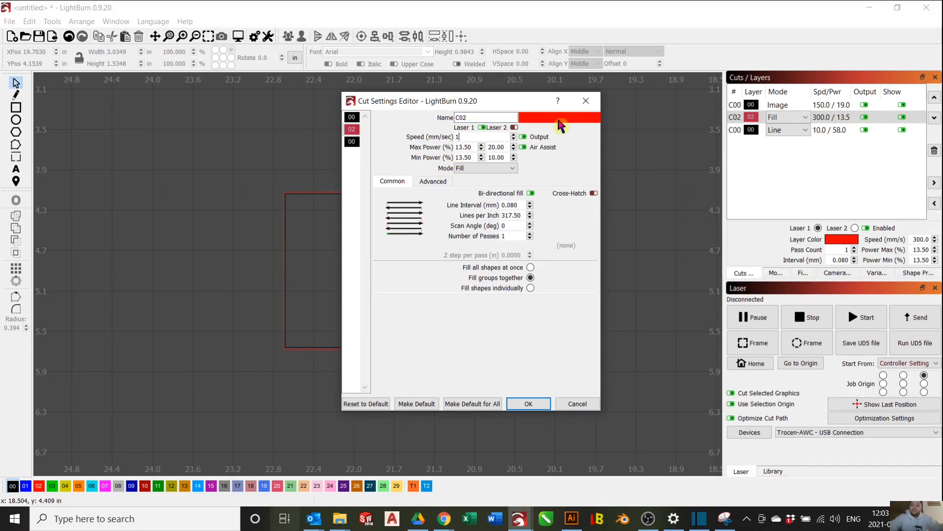
{"action": "type", "text": "50."}
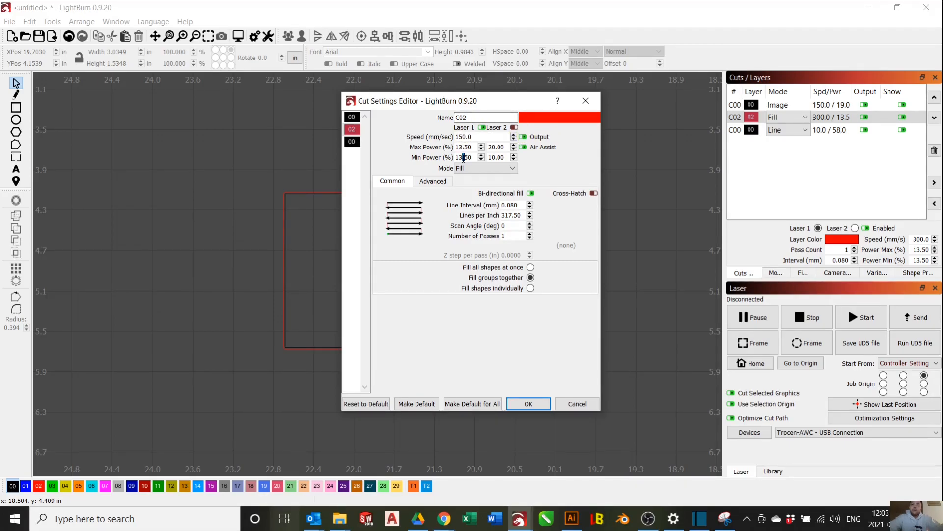
{"action": "type", "text": "0"}
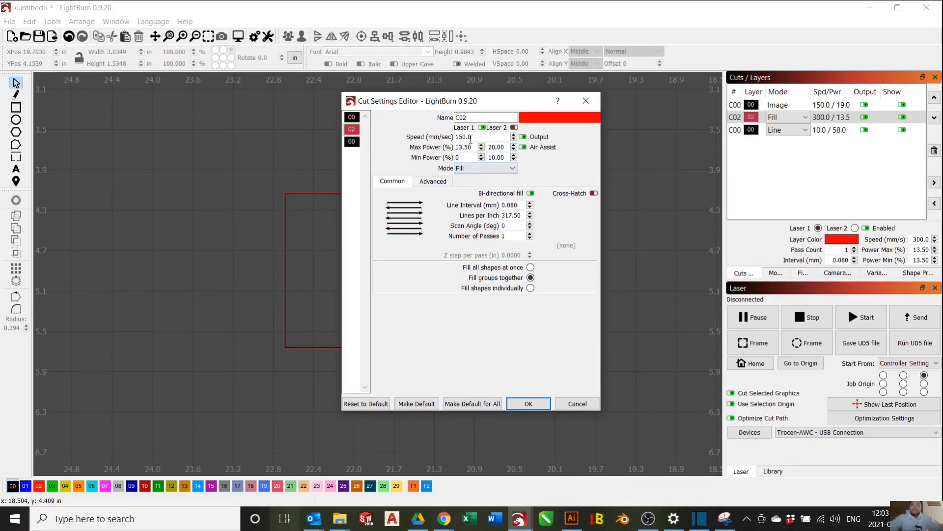
{"action": "left_click", "coordinate": [463, 146]}
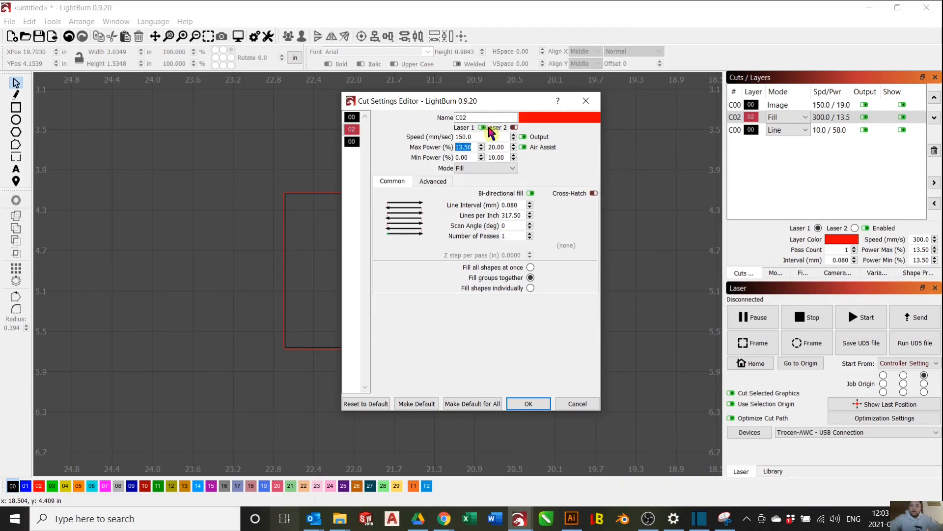
{"action": "type", "text": "45.0"}
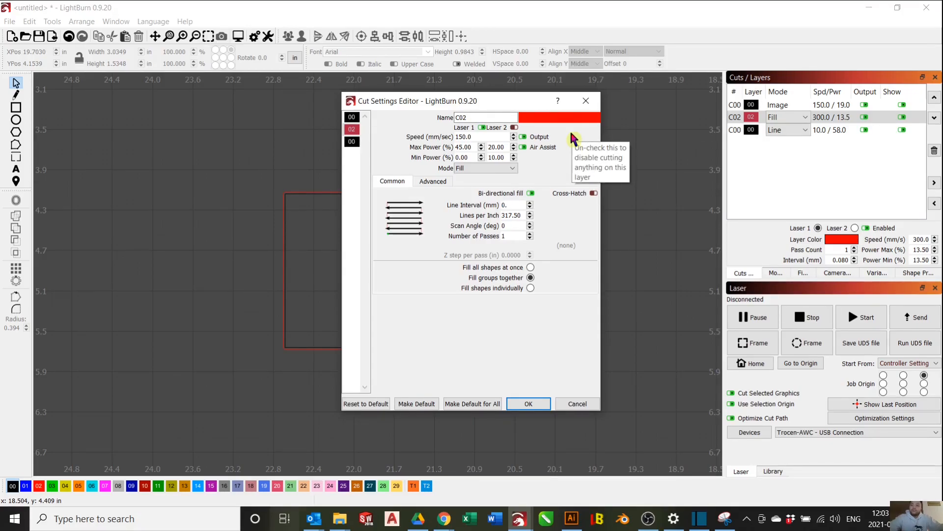
{"action": "type", "text": "0.050"}
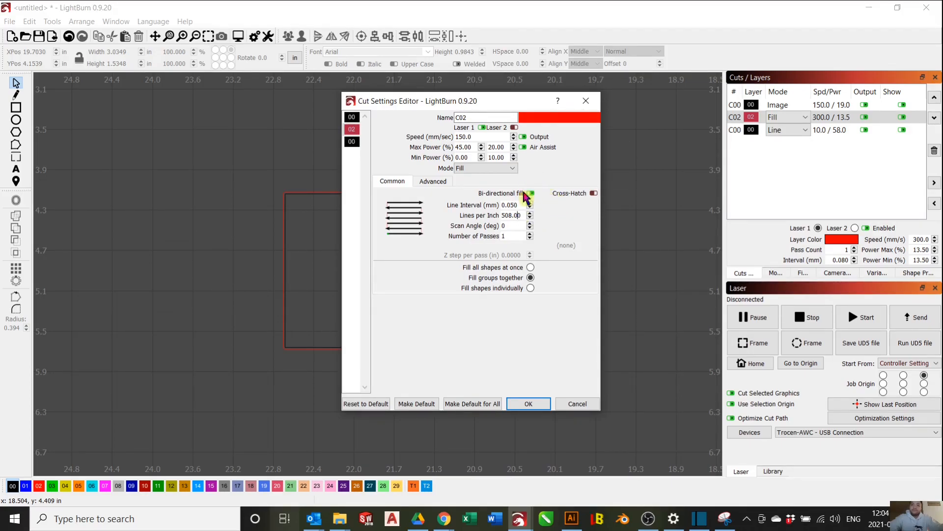
{"action": "left_click", "coordinate": [530, 277]}
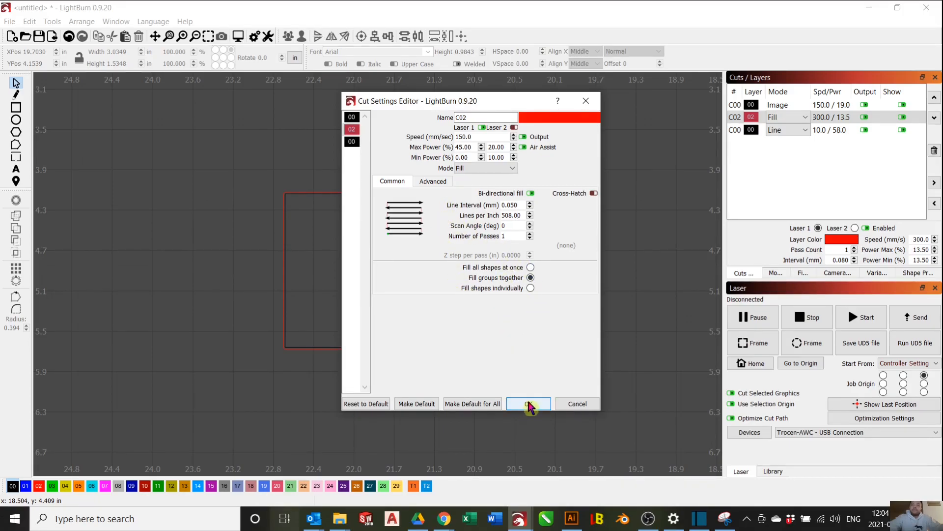
{"action": "left_click", "coordinate": [528, 403]}
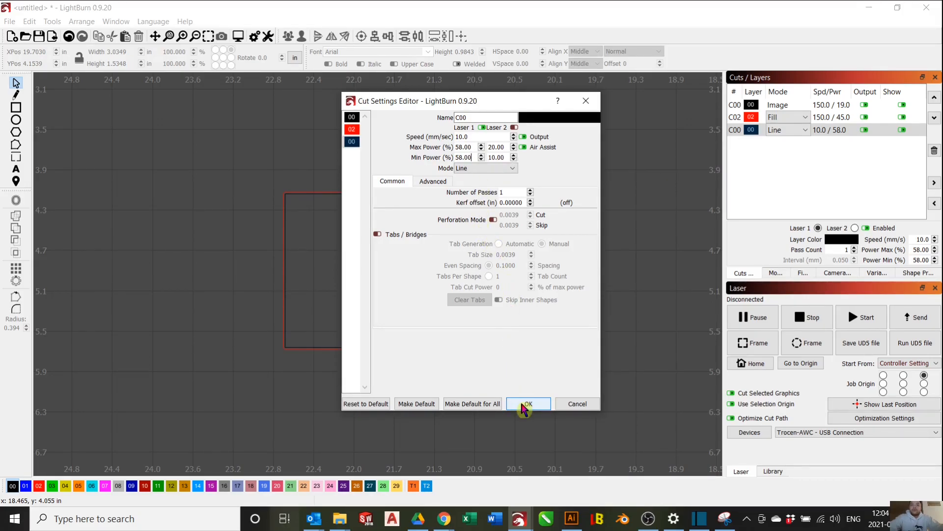
- Confirm the line layer at speed 10 with 58 max and min power and close its settings
{"action": "left_click", "coordinate": [527, 403]}
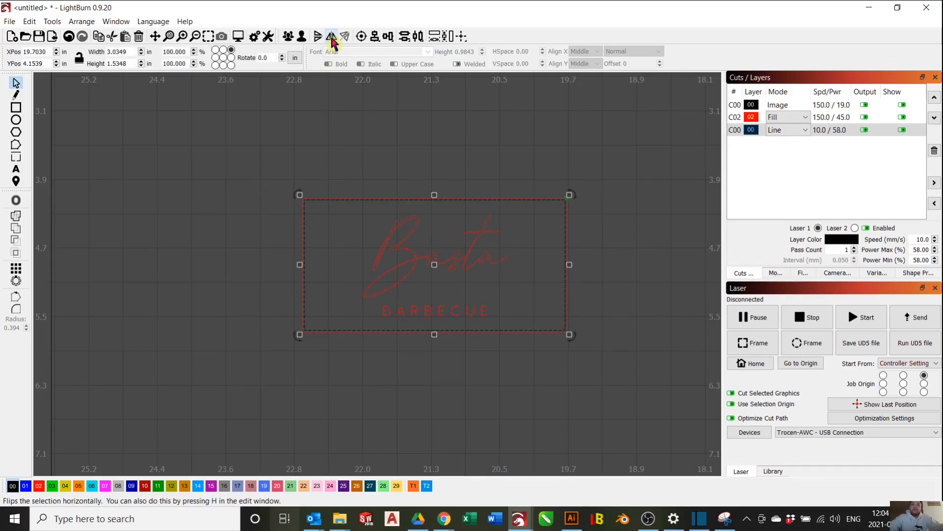
- Mirror the selected logo and border horizontally so the lettering reads backwards for the stamp
{"action": "left_click", "coordinate": [330, 37]}
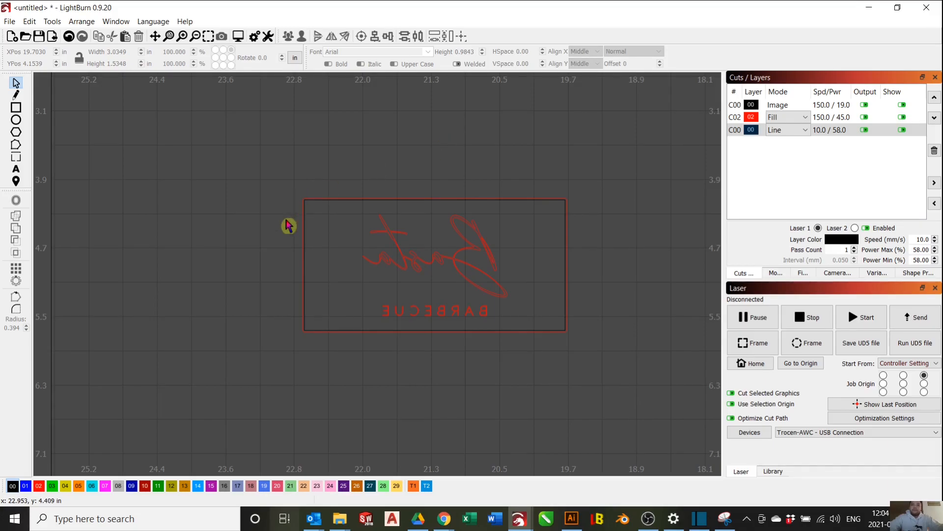
{"action": "mouse_move", "coordinate": [237, 197]}
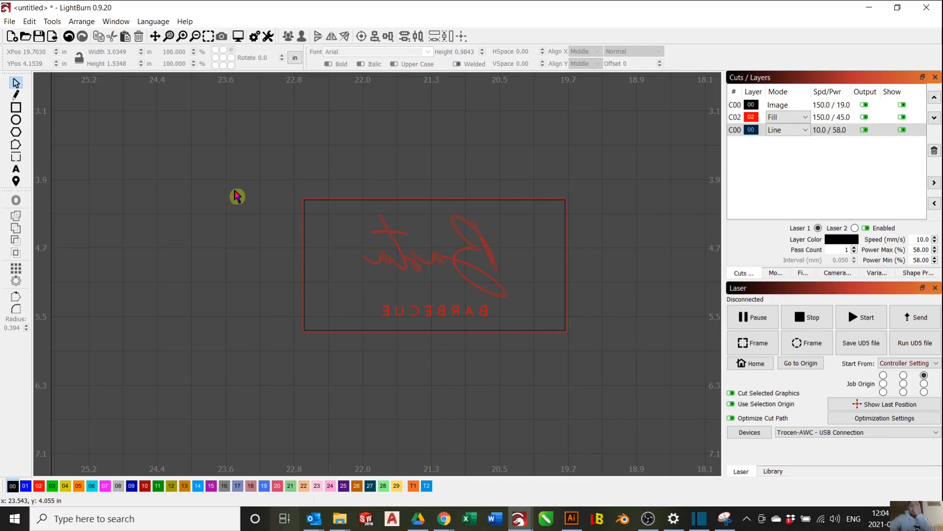
{"action": "mouse_move", "coordinate": [363, 285]}
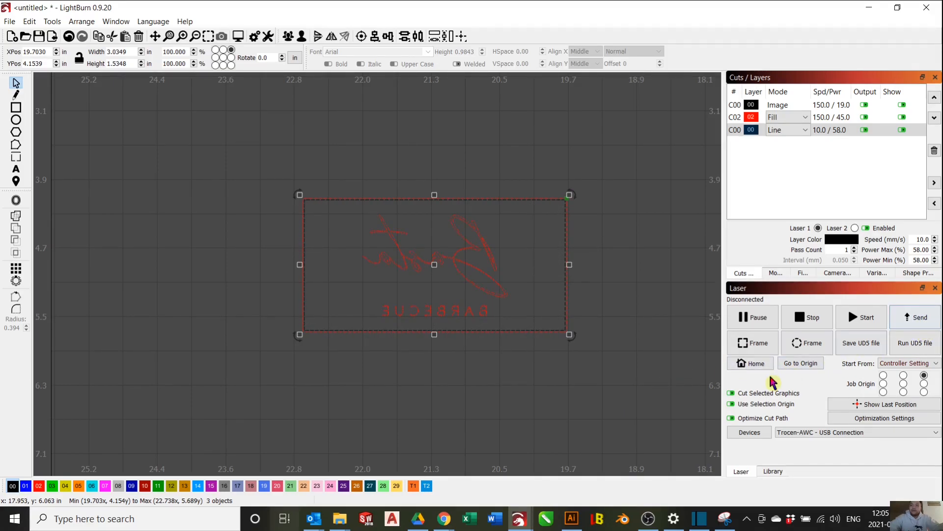
{"action": "mouse_move", "coordinate": [623, 363]}
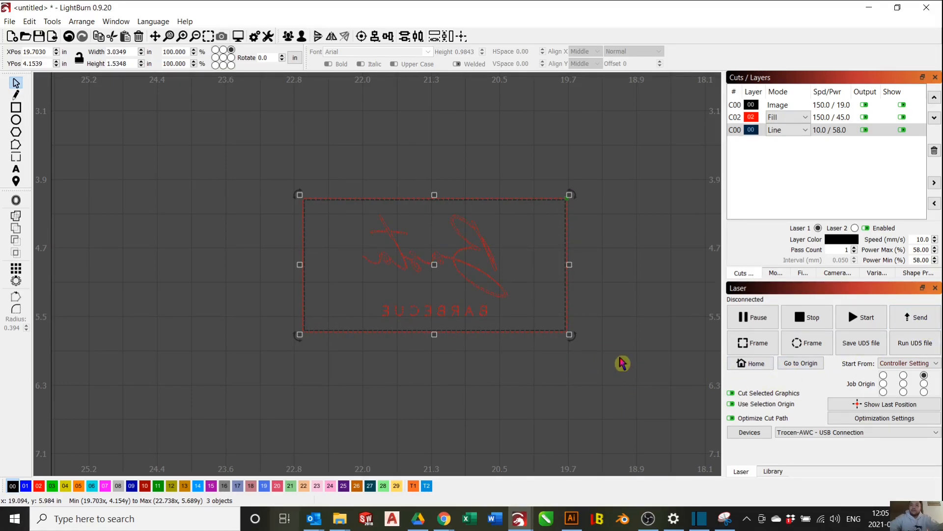